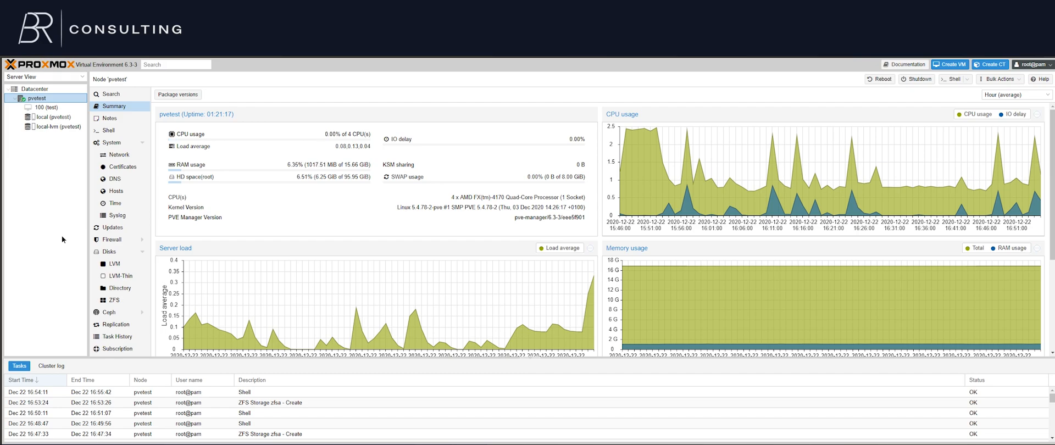
pyautogui.moveTo(520, 156)
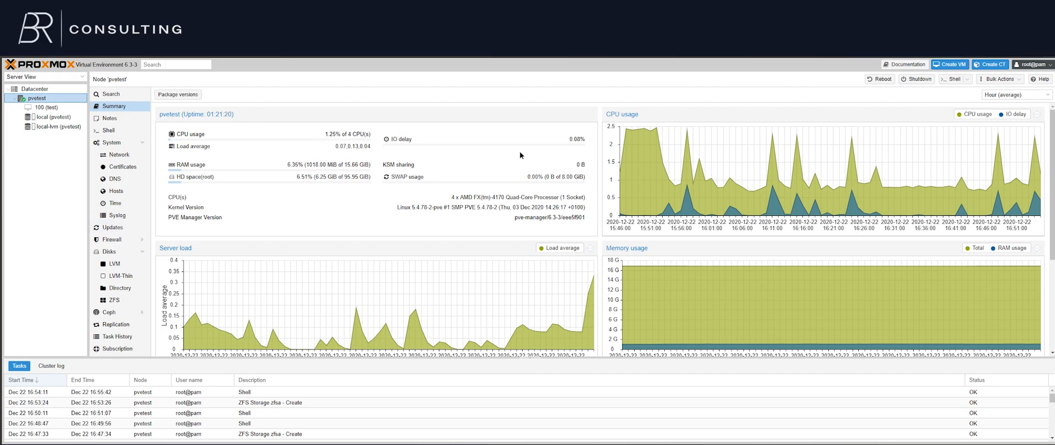
pyautogui.moveTo(621, 180)
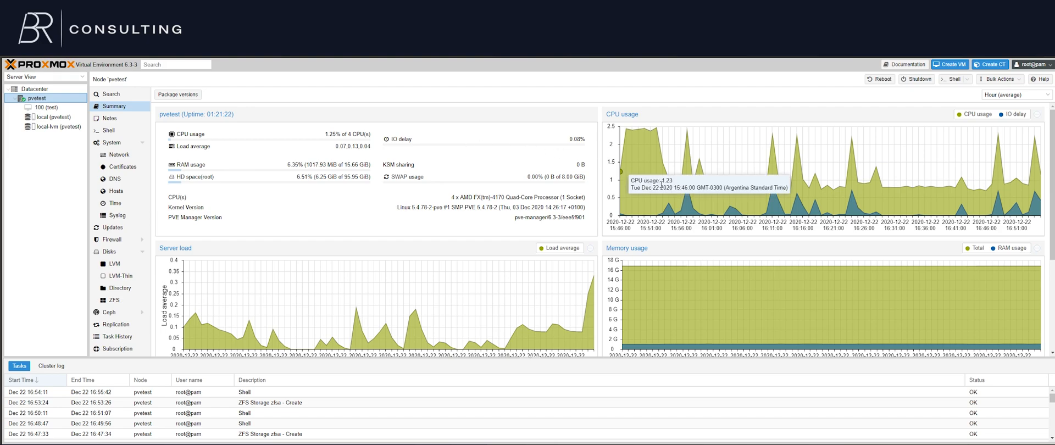
pyautogui.moveTo(572, 93)
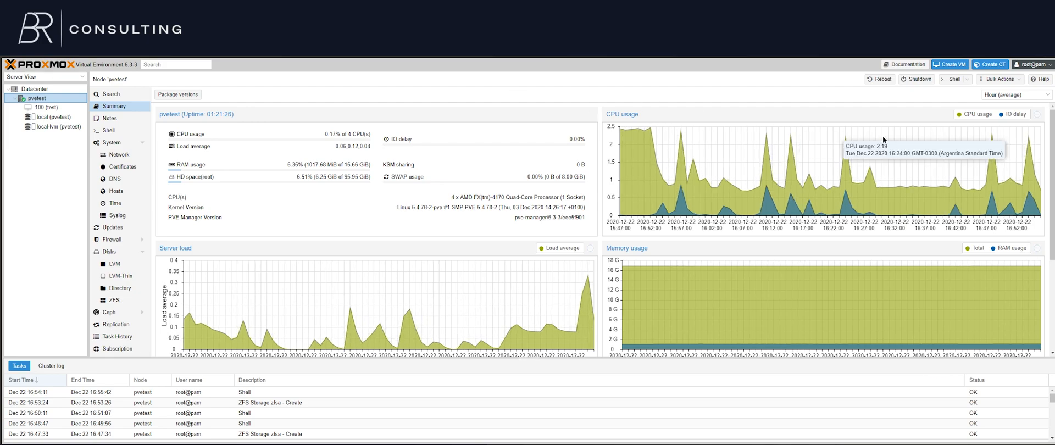
pyautogui.moveTo(693, 153)
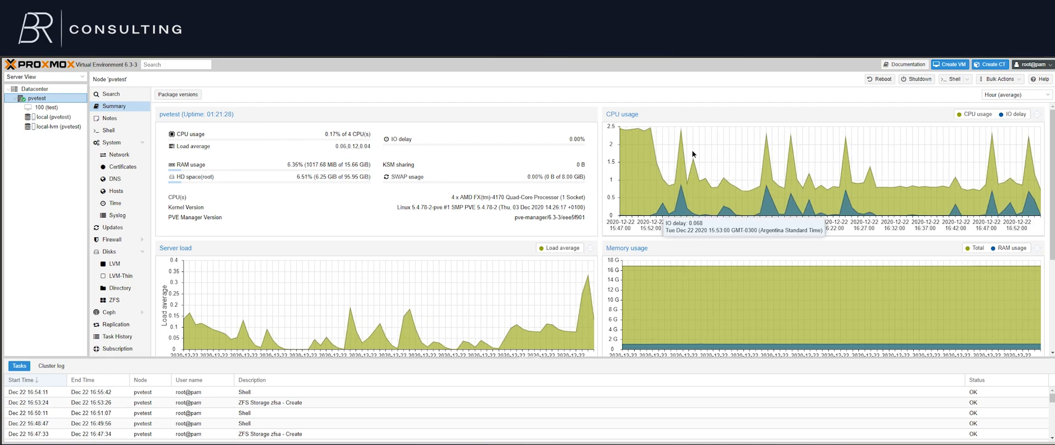
pyautogui.moveTo(702, 164)
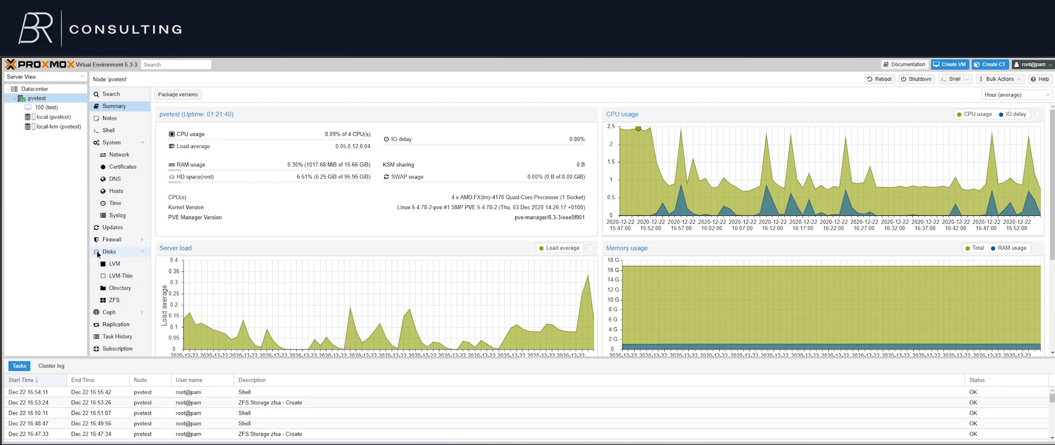
# Review pvetest's disks, inspecting unused /dev/sdb, then show the empty ZFS pools list.
pyautogui.click(108, 252)
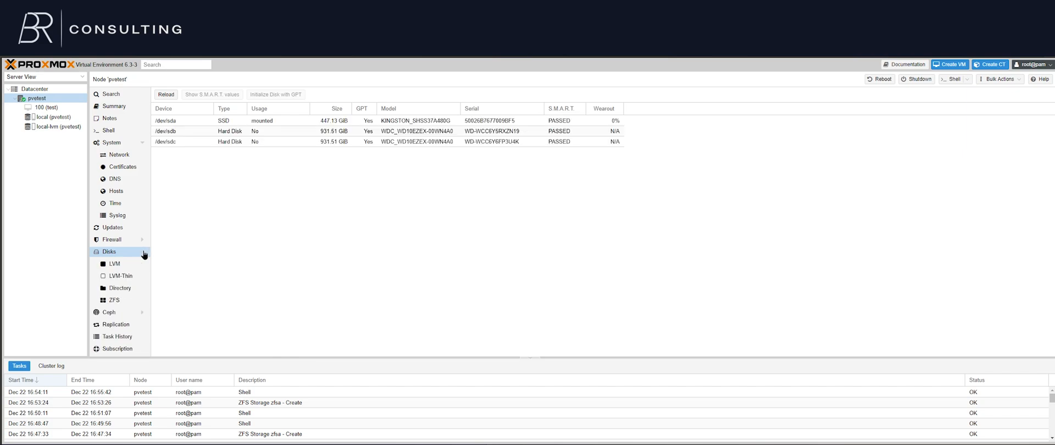
pyautogui.moveTo(147, 255)
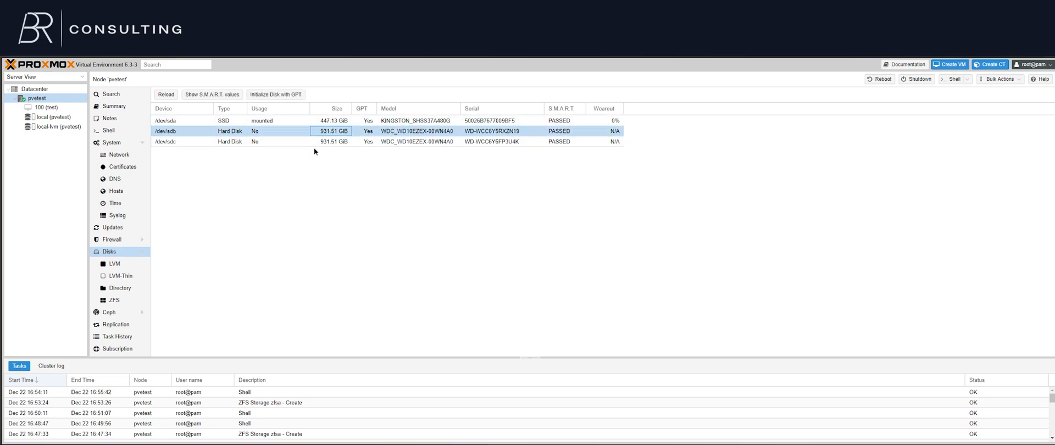
pyautogui.click(444, 141)
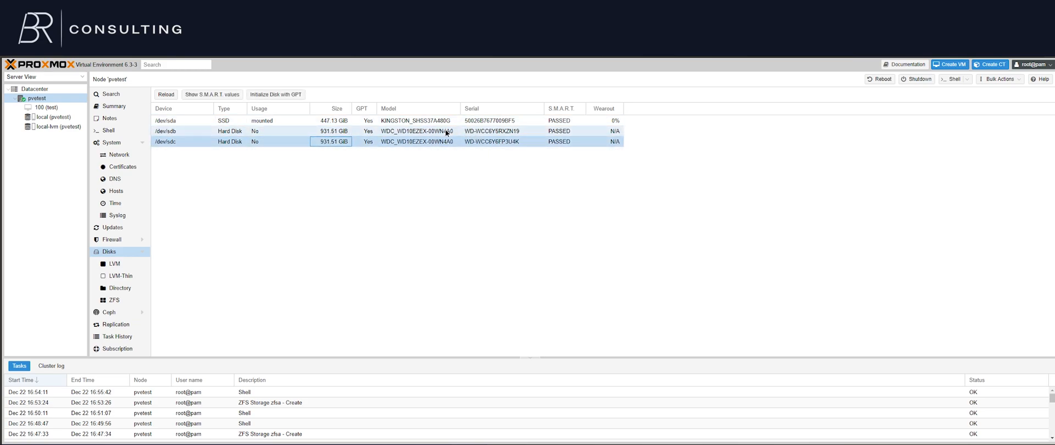
pyautogui.click(417, 132)
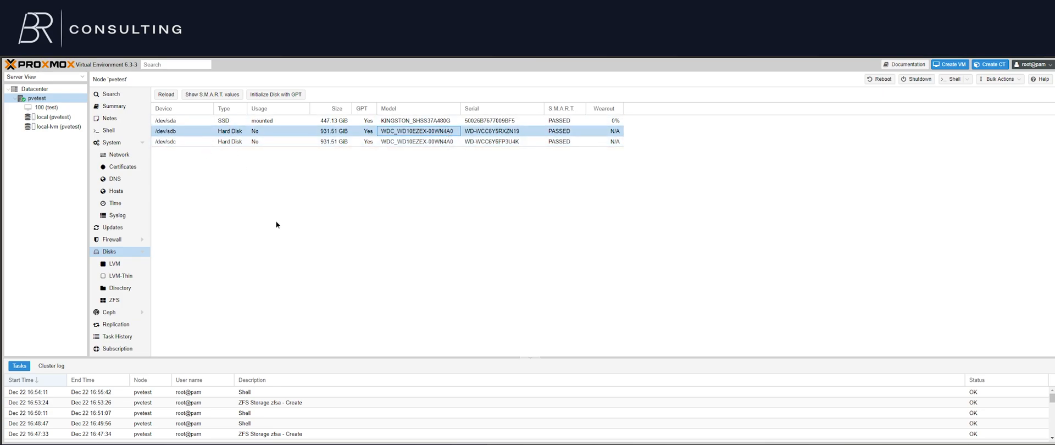
pyautogui.click(114, 299)
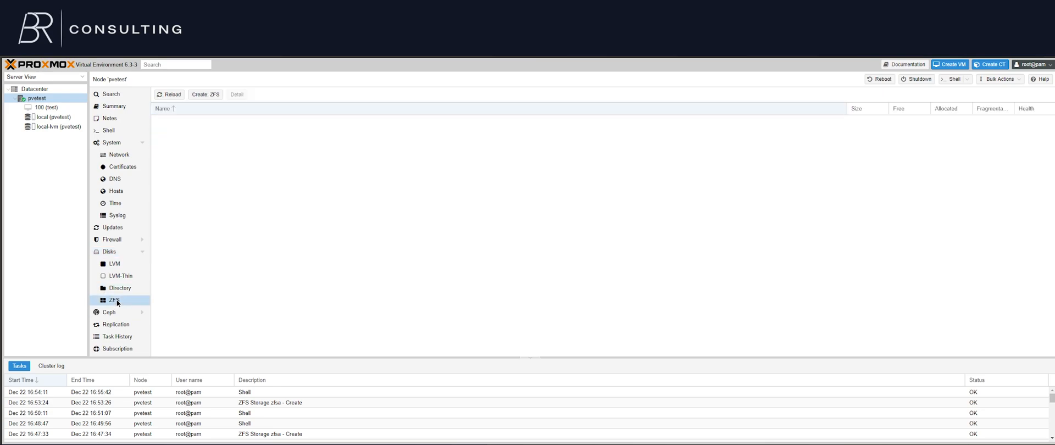
pyautogui.moveTo(215, 105)
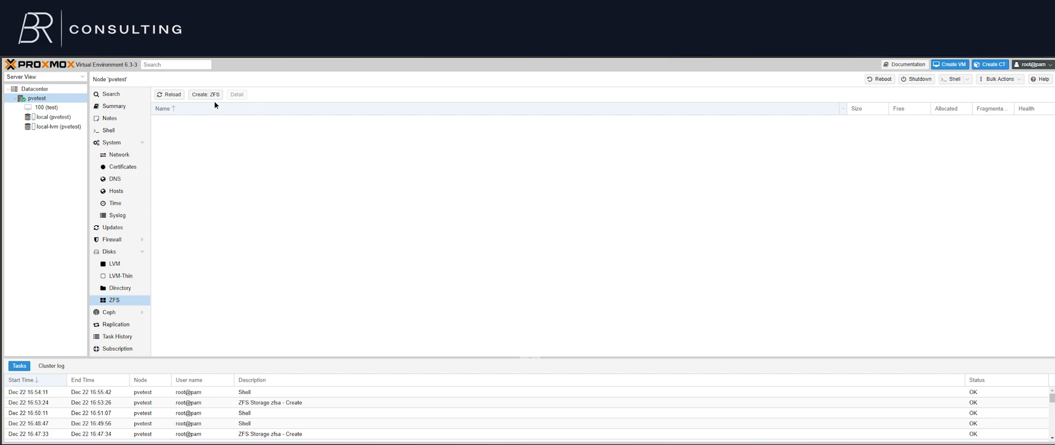
# Start a new ZFS pool and name it zfsa.
pyautogui.click(205, 94)
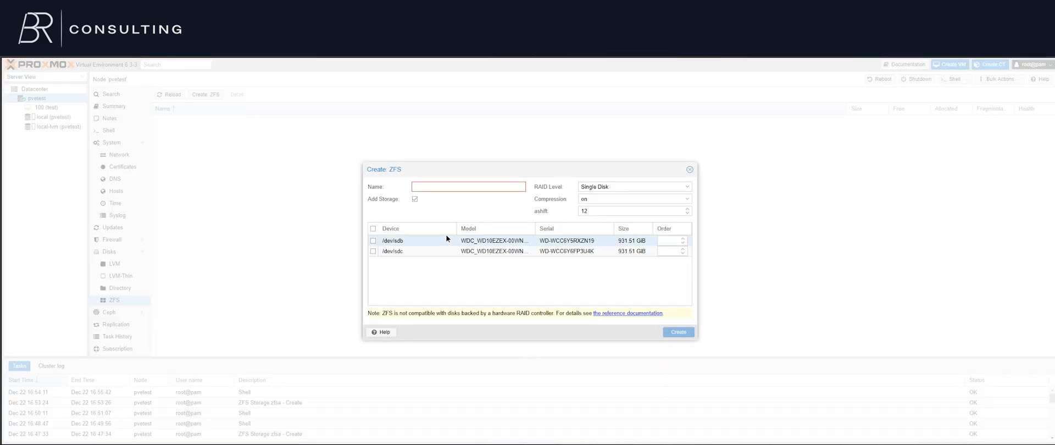
pyautogui.moveTo(482, 249)
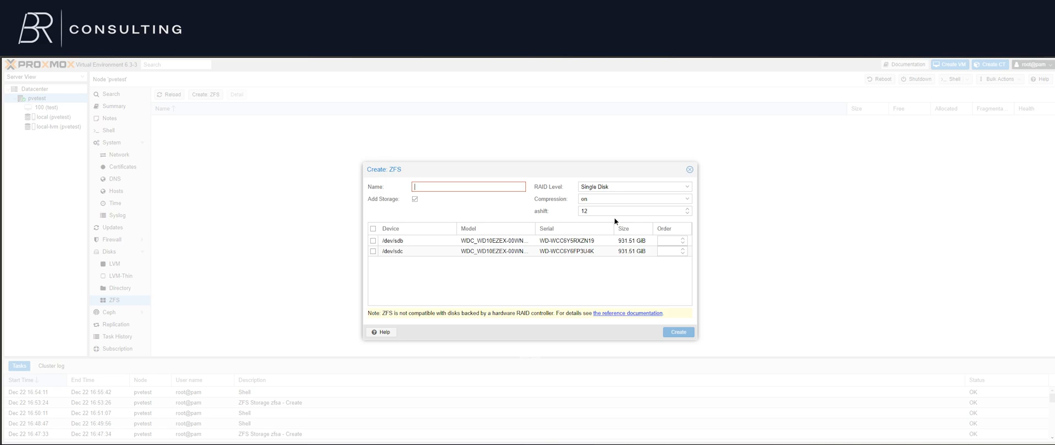
pyautogui.write('zfsa')
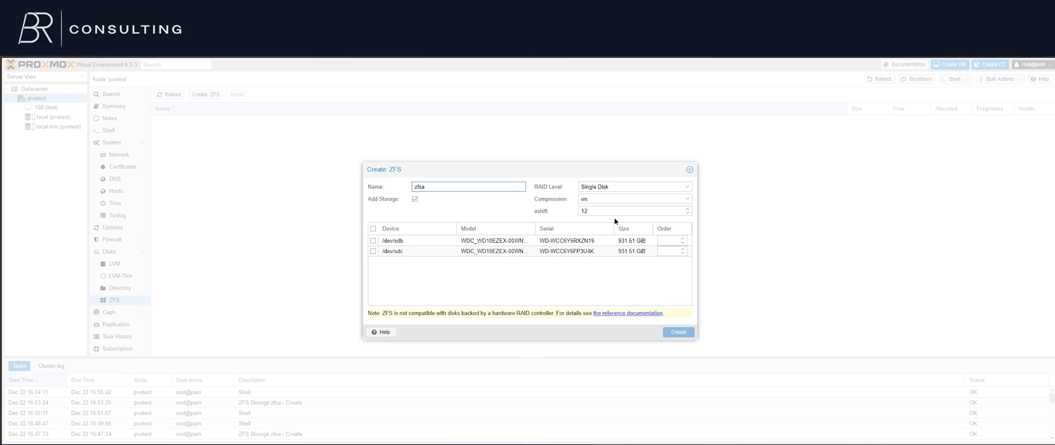
pyautogui.tripleClick(468, 186)
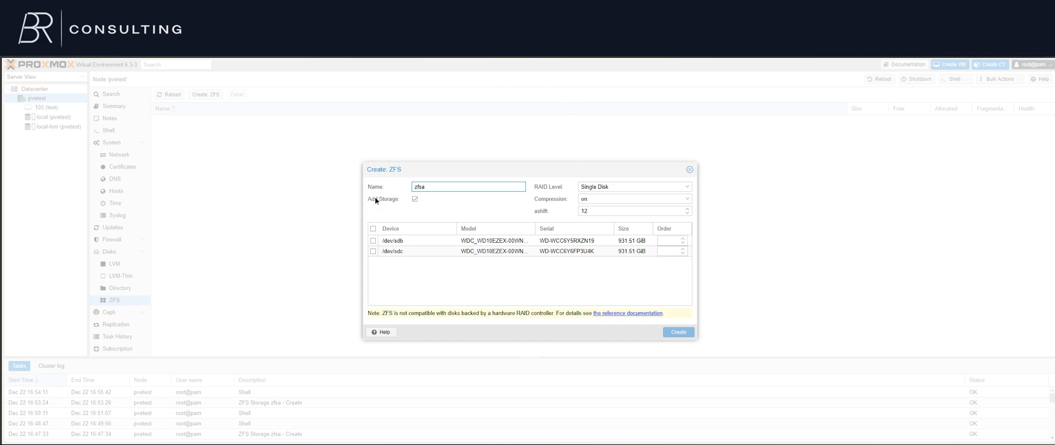
pyautogui.moveTo(644, 165)
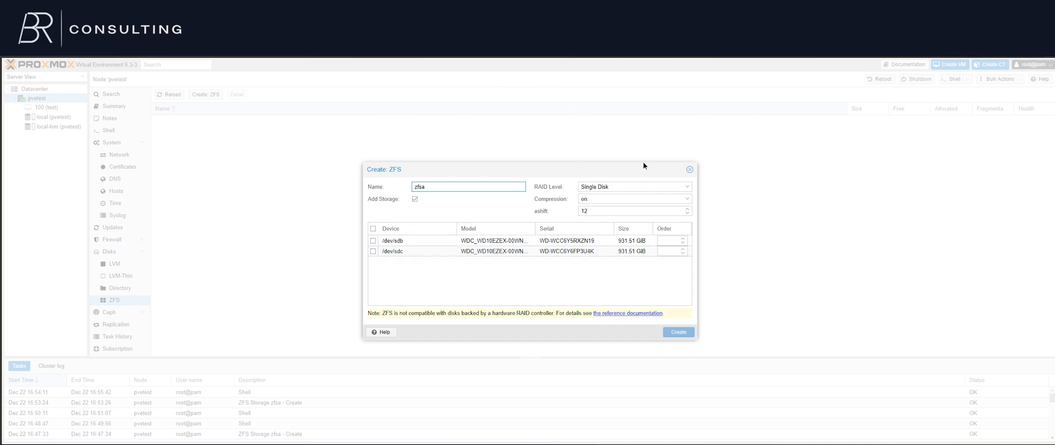
# Set RAID level to Mirror, include disks sdb and sdc, and choose lz4 compression.
pyautogui.click(633, 186)
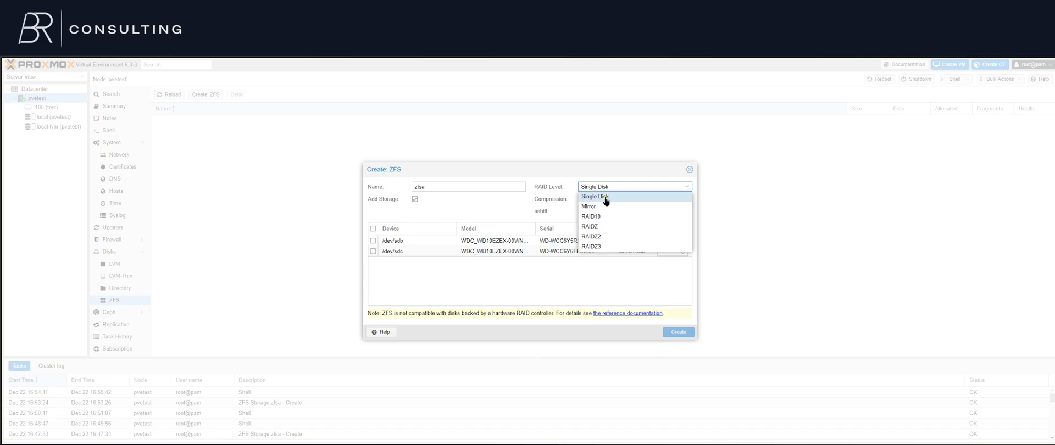
pyautogui.moveTo(599, 206)
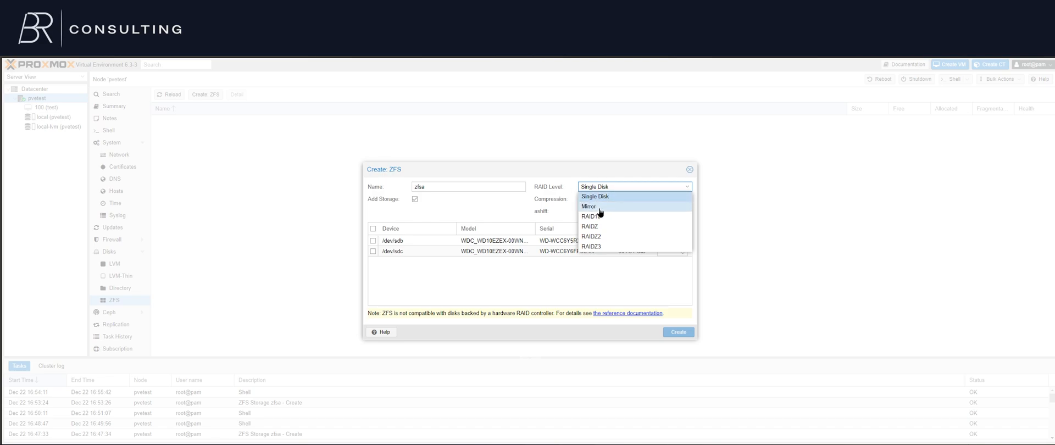
pyautogui.click(588, 207)
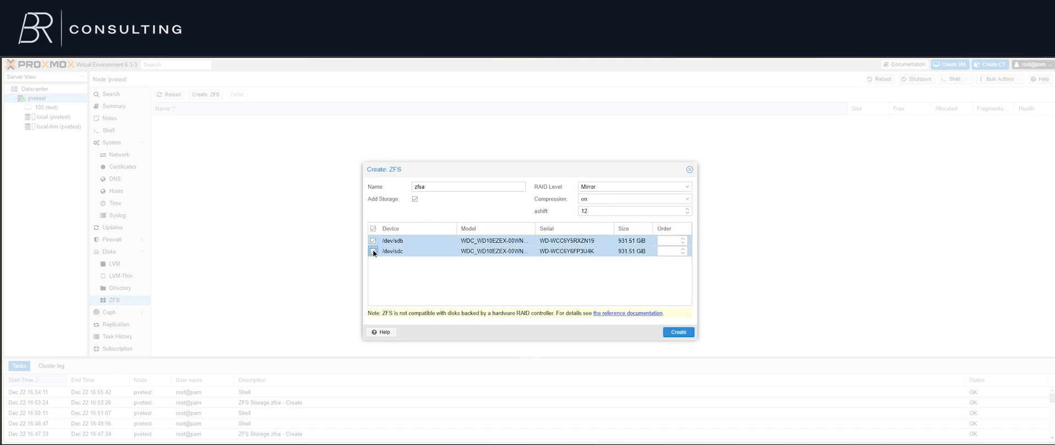
pyautogui.click(374, 251)
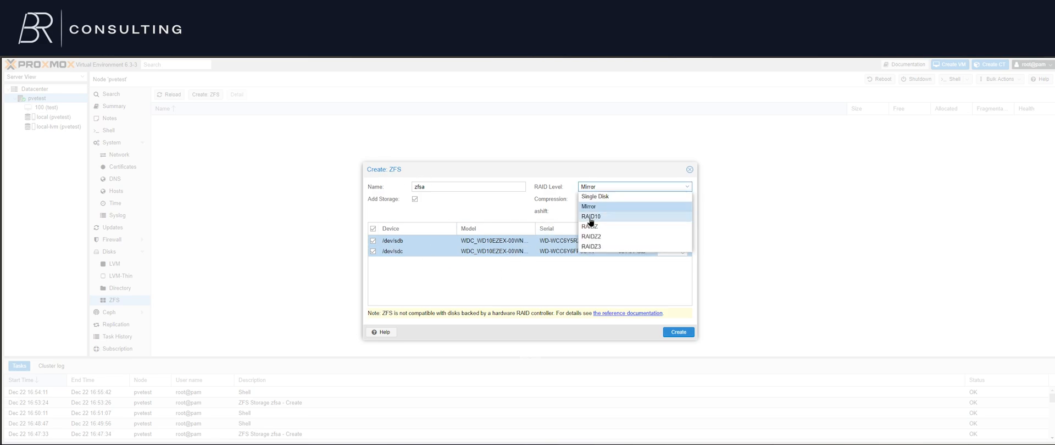
pyautogui.moveTo(647, 217)
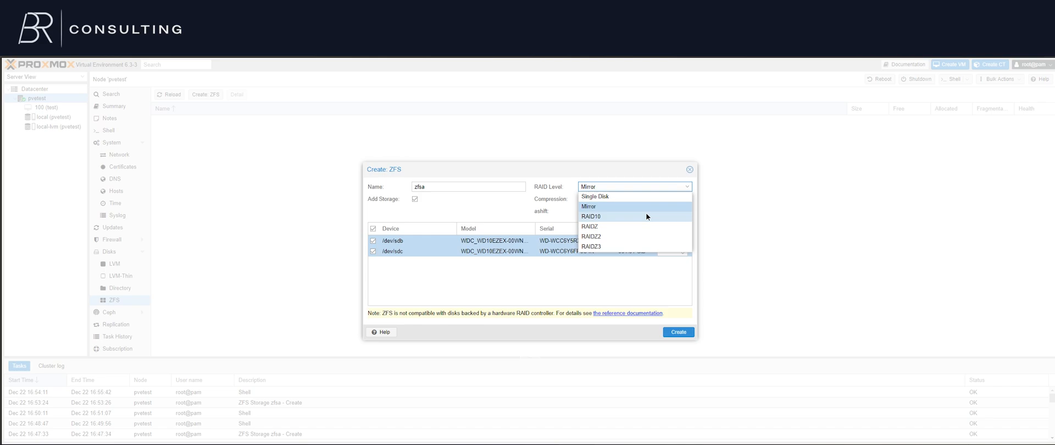
pyautogui.moveTo(545, 209)
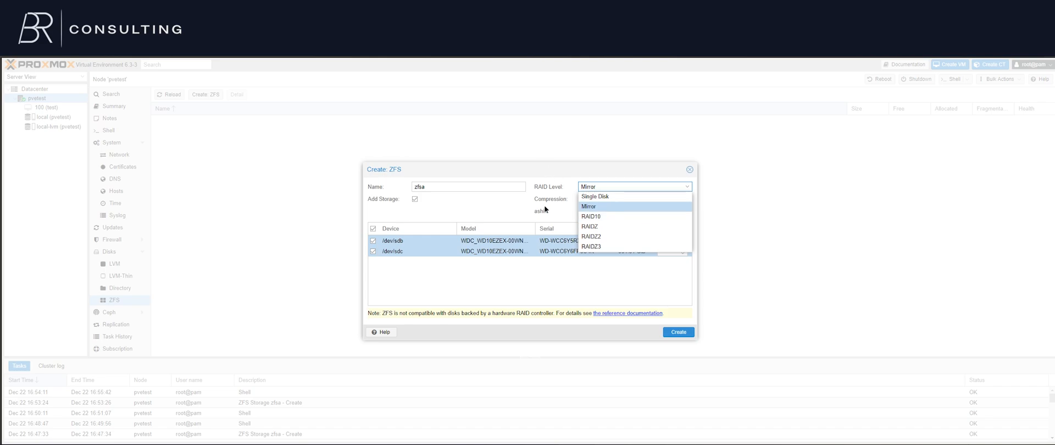
pyautogui.moveTo(646, 192)
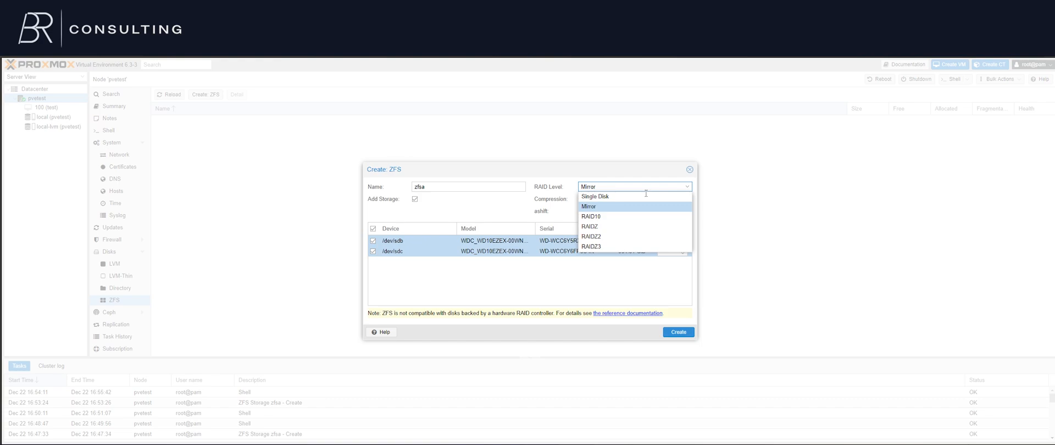
pyautogui.click(588, 206)
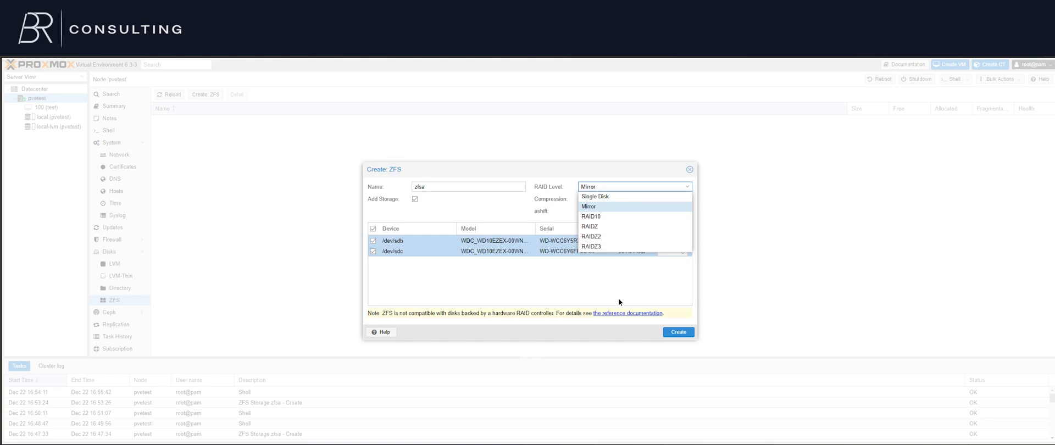
pyautogui.click(589, 206)
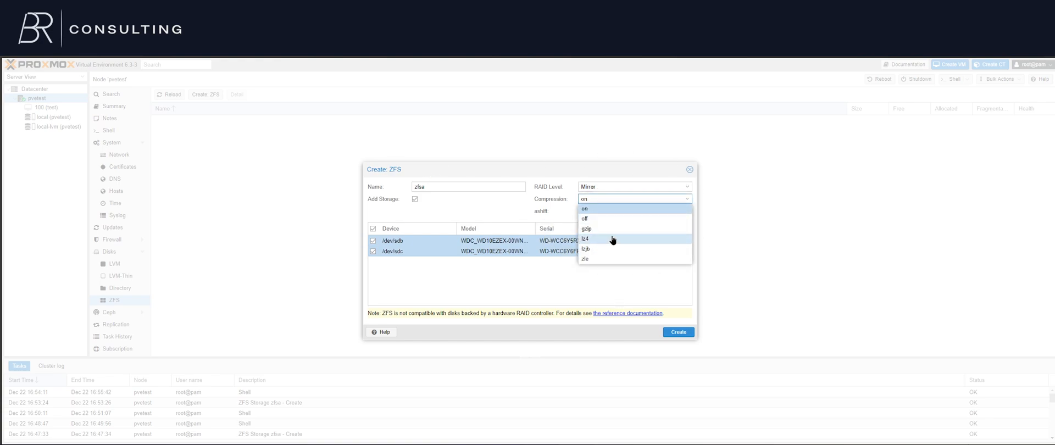
pyautogui.click(585, 240)
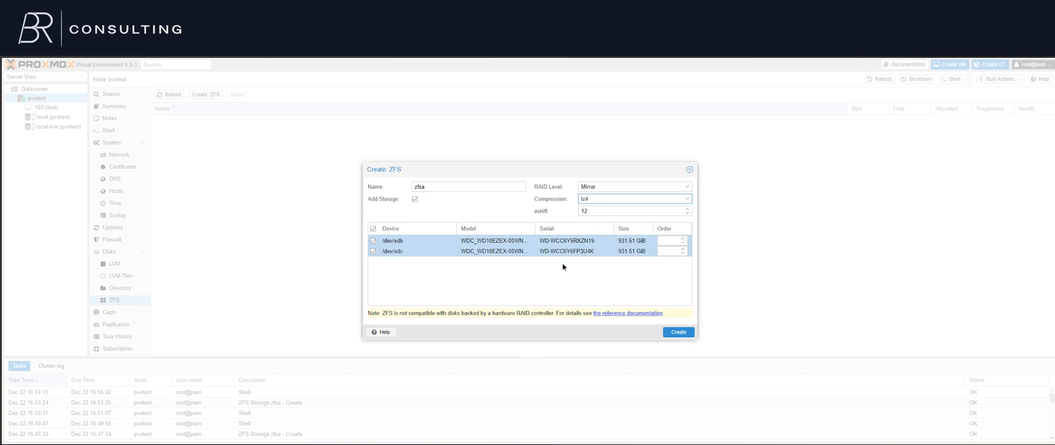
pyautogui.moveTo(640, 373)
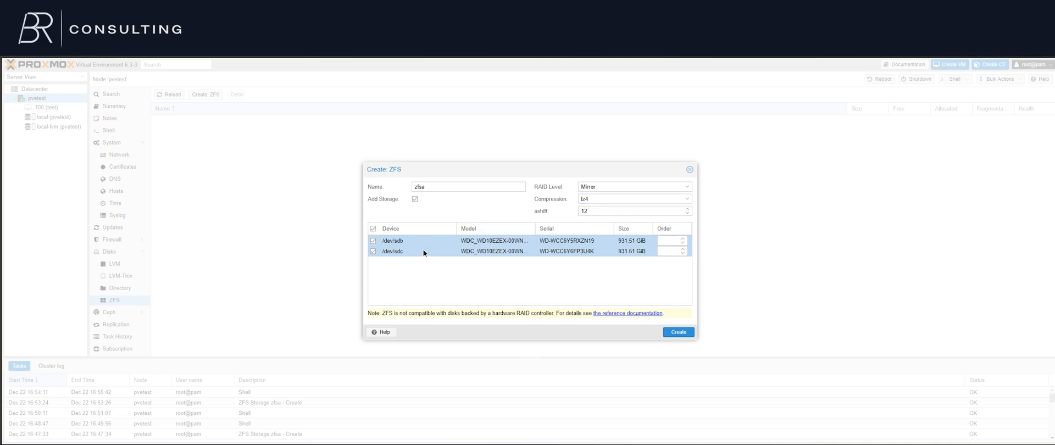
pyautogui.moveTo(621, 365)
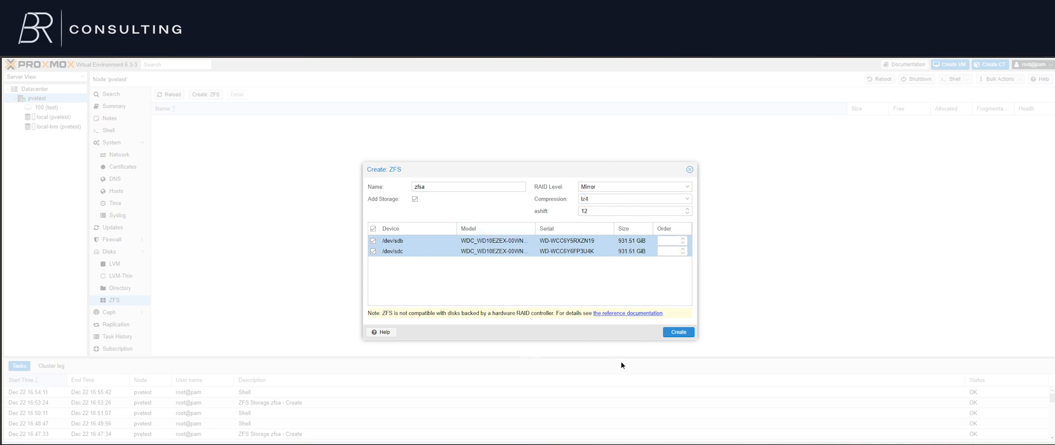
# Create the mirrored zfsa pool and dismiss the finished task window.
pyautogui.click(678, 331)
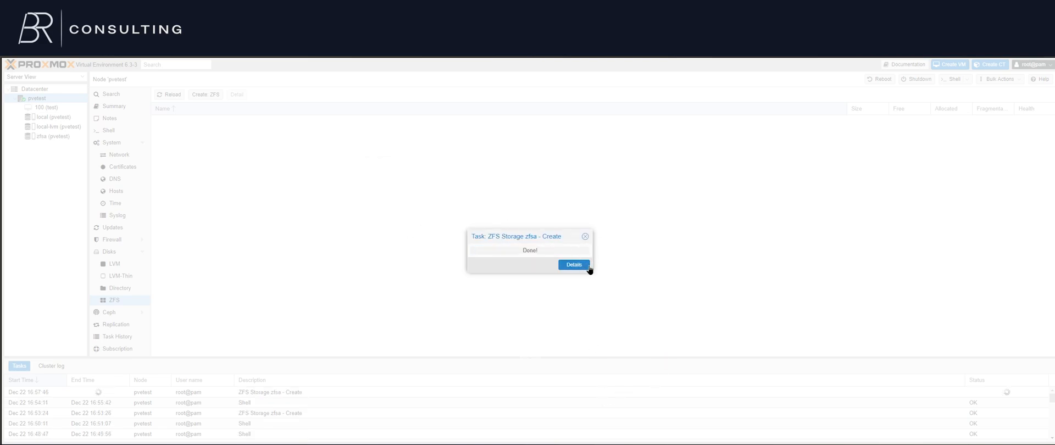
pyautogui.click(584, 236)
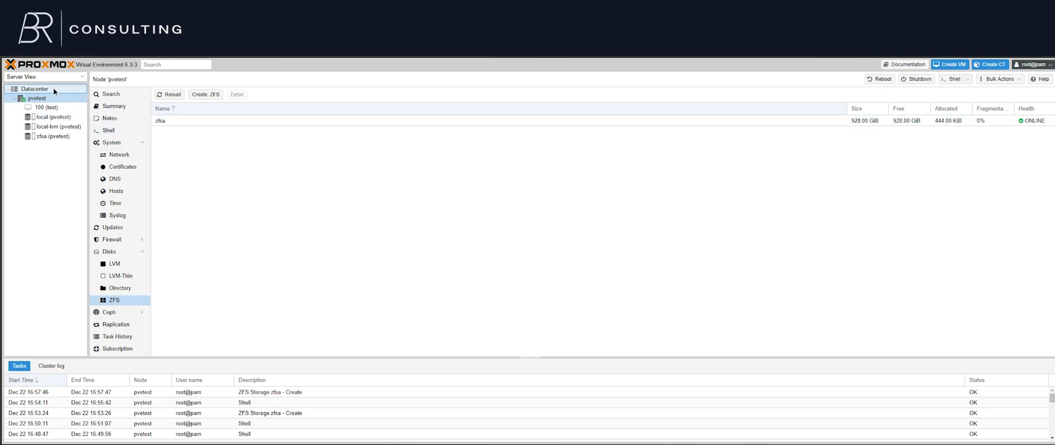
pyautogui.click(34, 88)
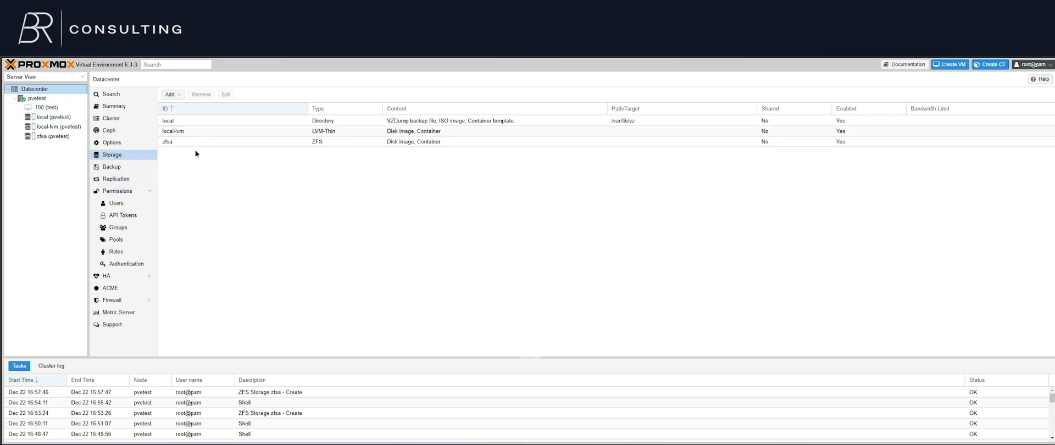
pyautogui.moveTo(153, 135)
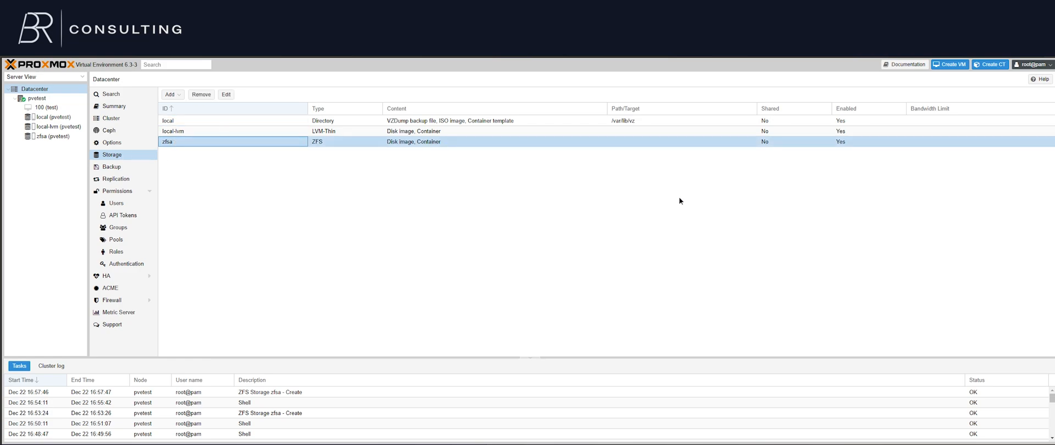
pyautogui.moveTo(501, 214)
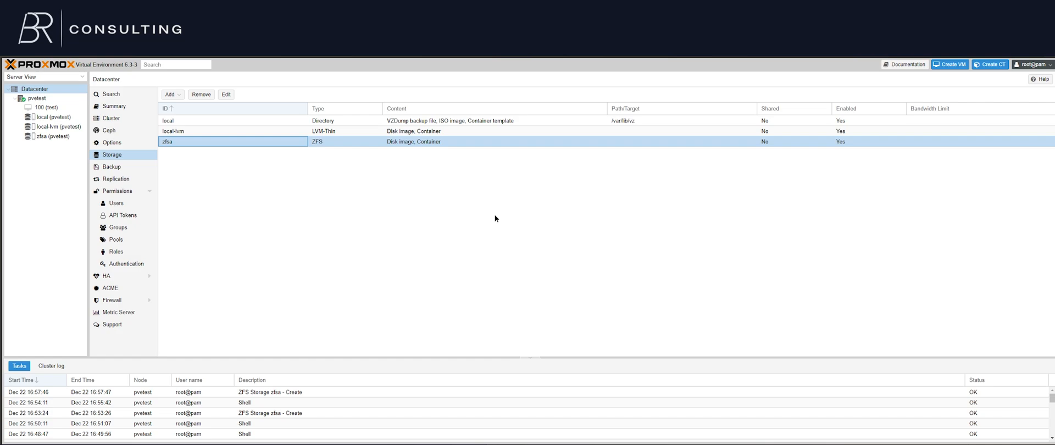
pyautogui.moveTo(212, 204)
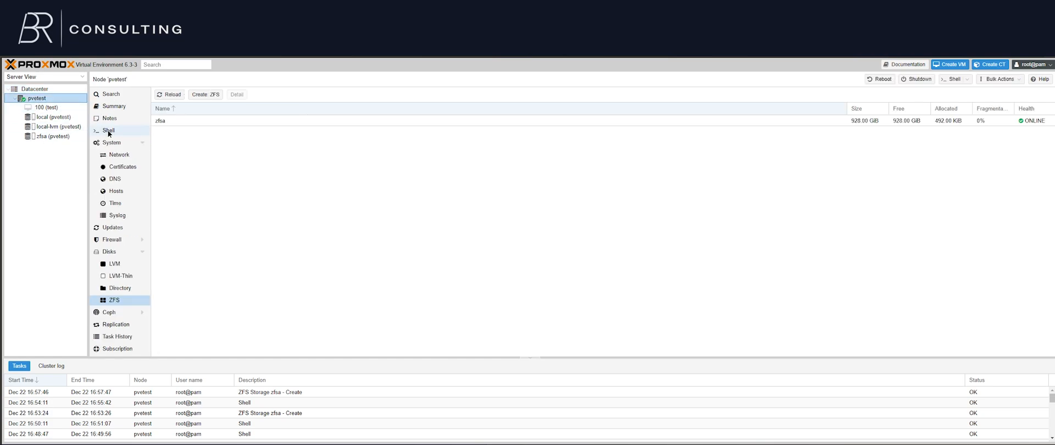
# In the pvetest shell, run zfs create -o mountpoint=/mnt/ZFSA zfsa/ZFSA.
pyautogui.click(107, 129)
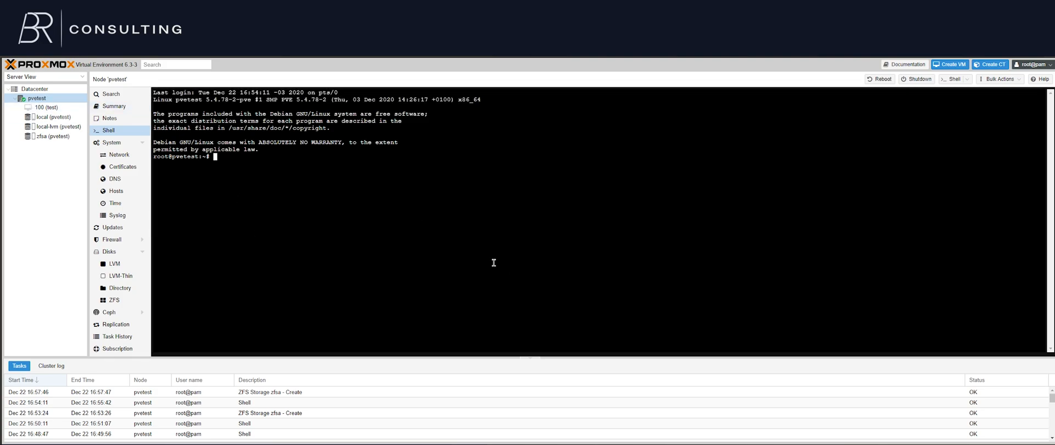
pyautogui.press('ctrl+r')
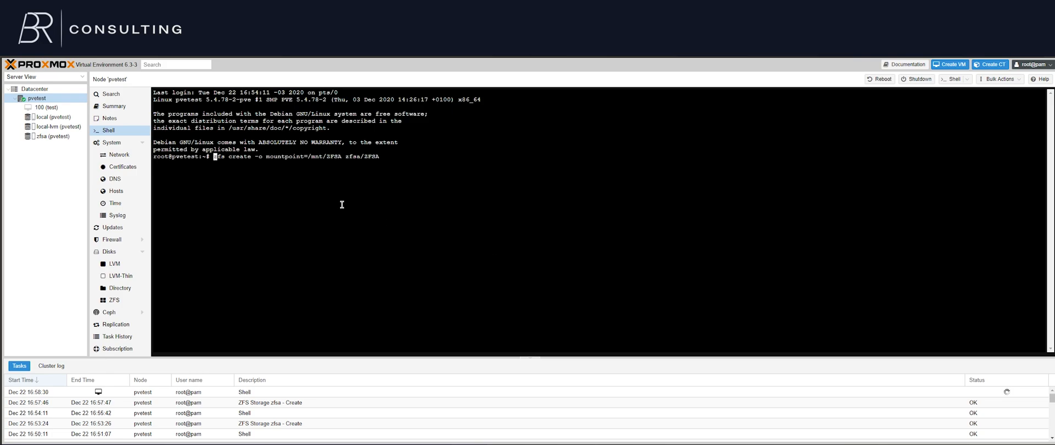
pyautogui.doubleClick(240, 157)
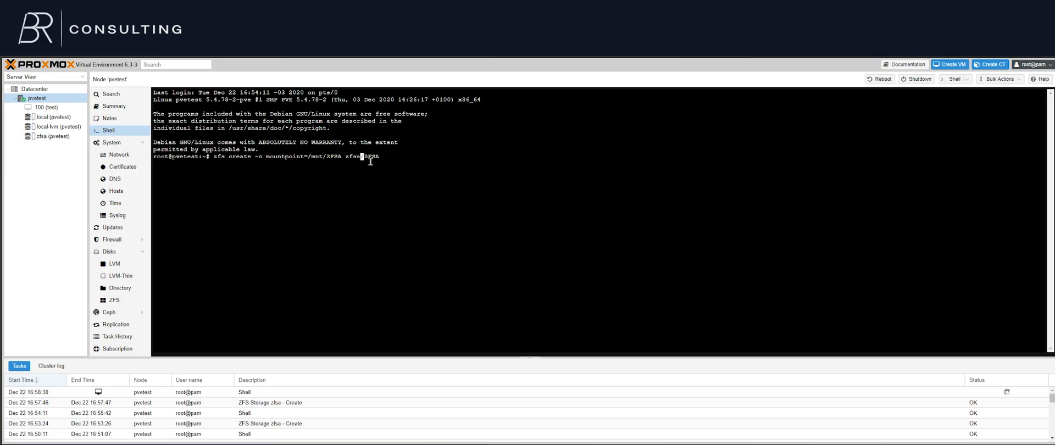
pyautogui.doubleClick(368, 157)
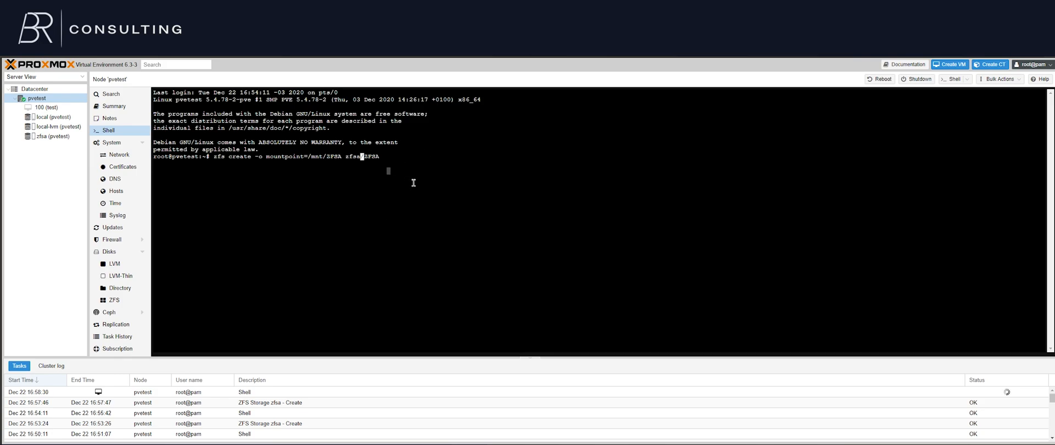
pyautogui.doubleClick(362, 156)
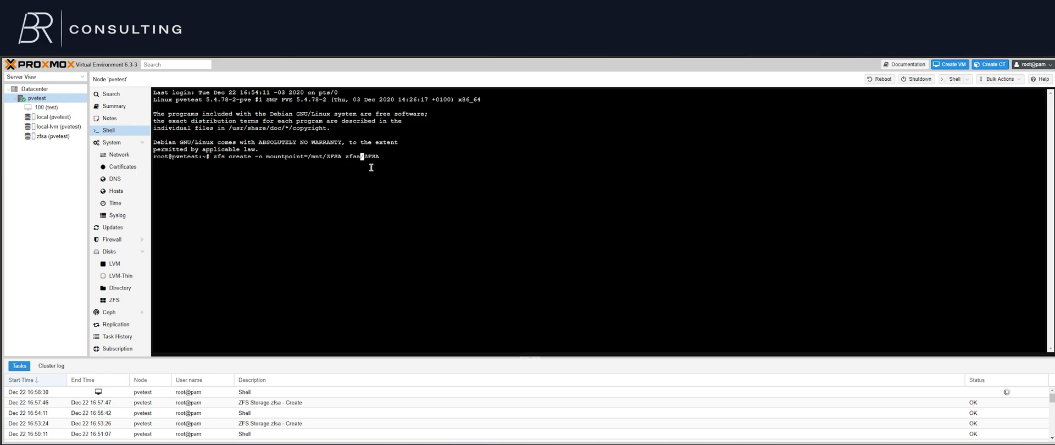
pyautogui.press('Return')
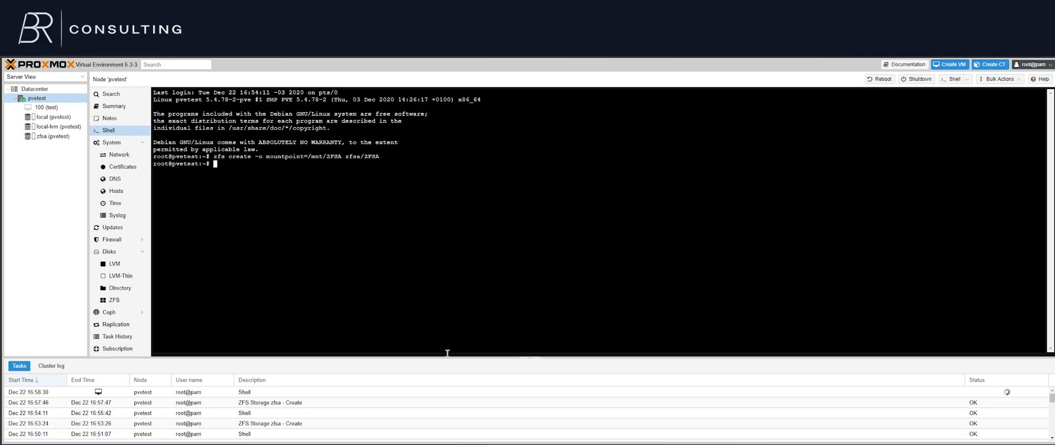
pyautogui.moveTo(456, 204)
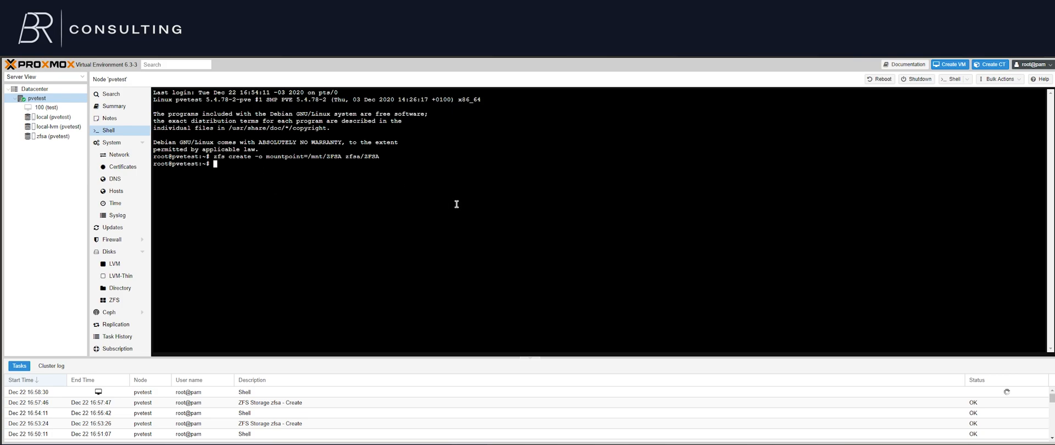
# Run zfs list and zpool status to verify the dataset mount and mirror health.
pyautogui.write('zfs list')
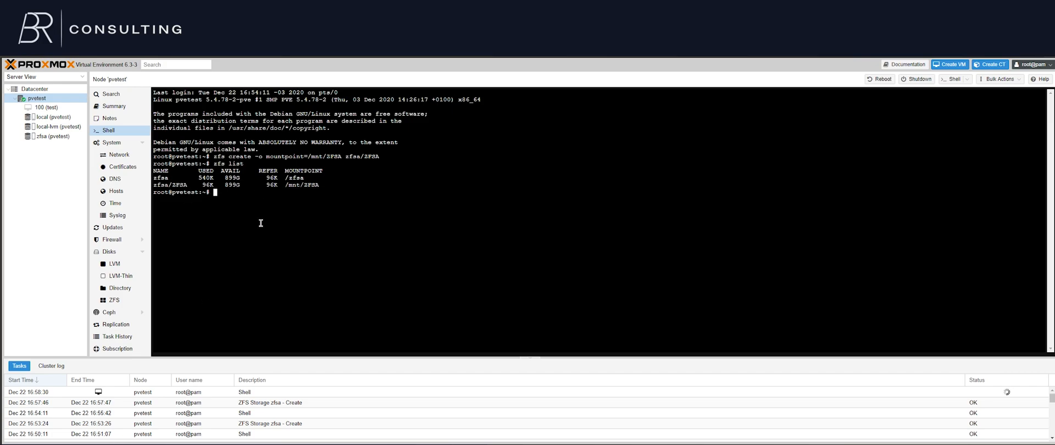
pyautogui.moveTo(114, 300)
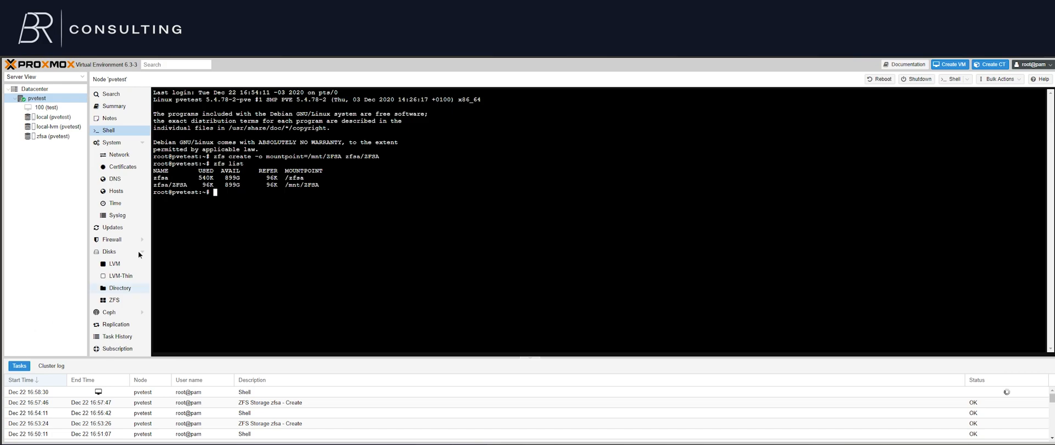
pyautogui.write('zpool')
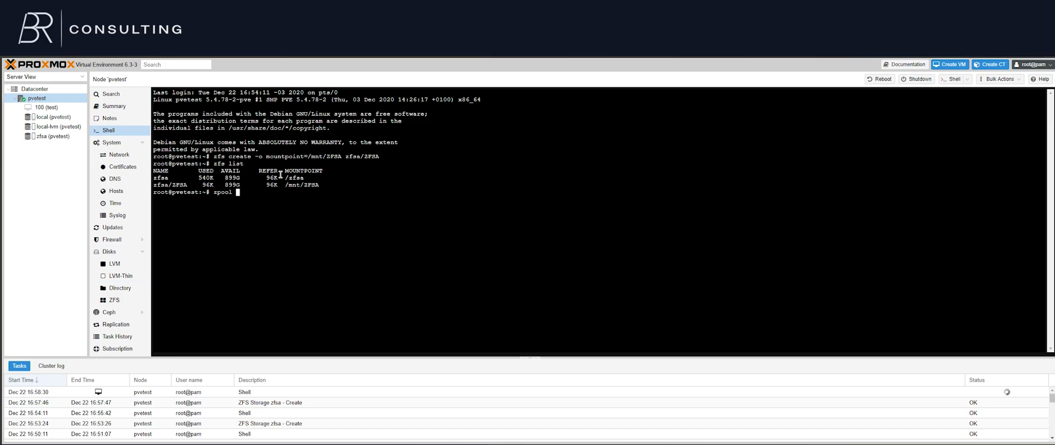
pyautogui.press('Return')
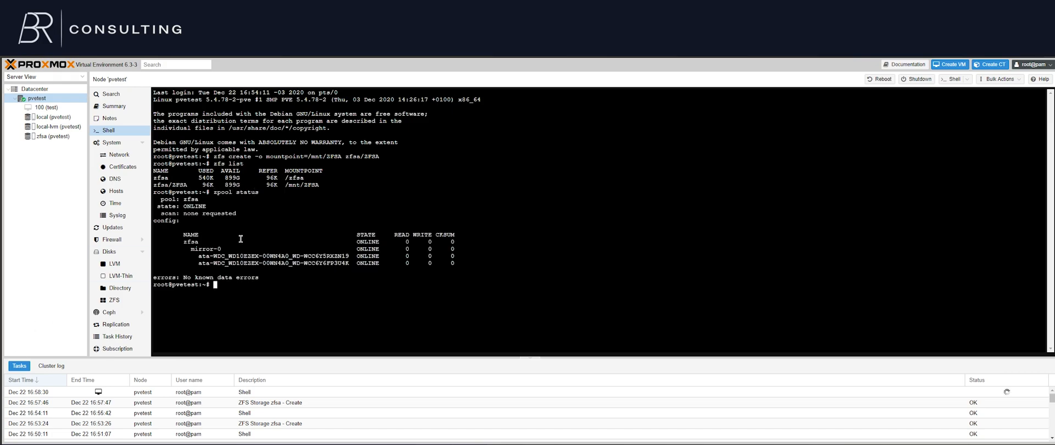
pyautogui.moveTo(195, 220)
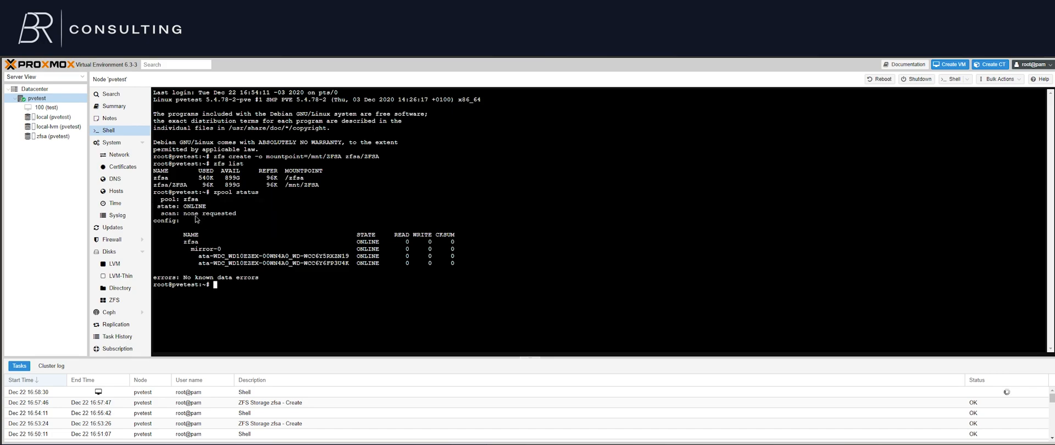
pyautogui.moveTo(405, 254)
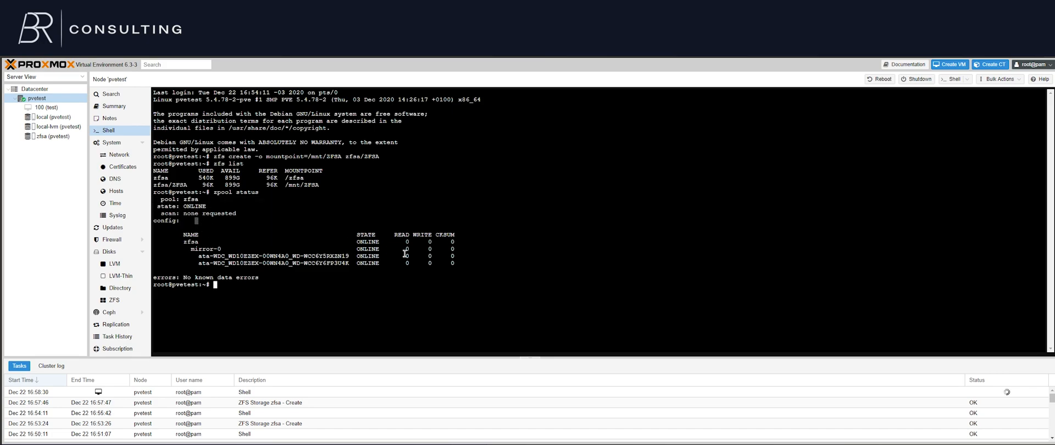
pyautogui.moveTo(223, 309)
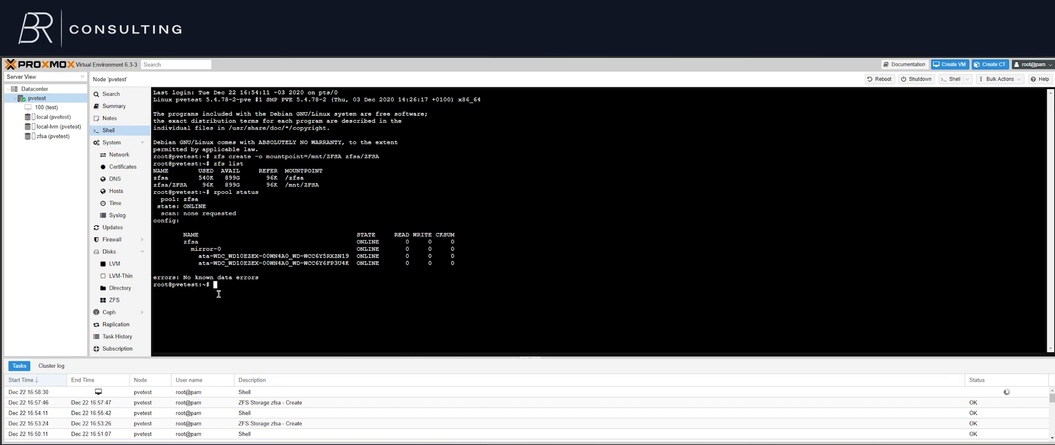
# Open the zfsa pool's status details showing mirror-0 and both disks online.
pyautogui.click(114, 300)
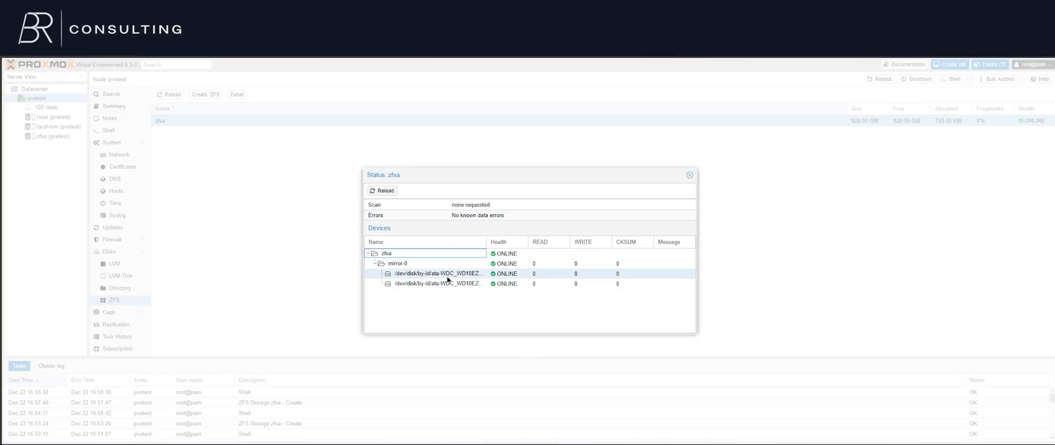
pyautogui.moveTo(340, 220)
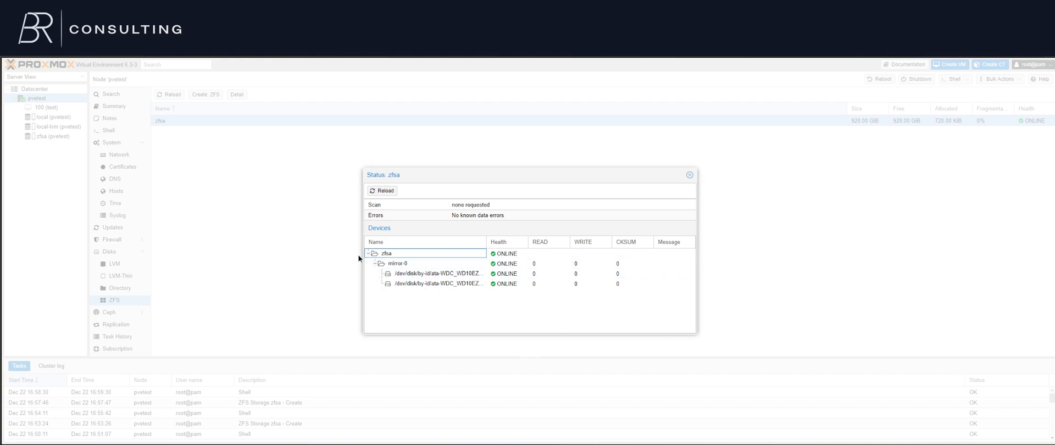
pyautogui.moveTo(657, 201)
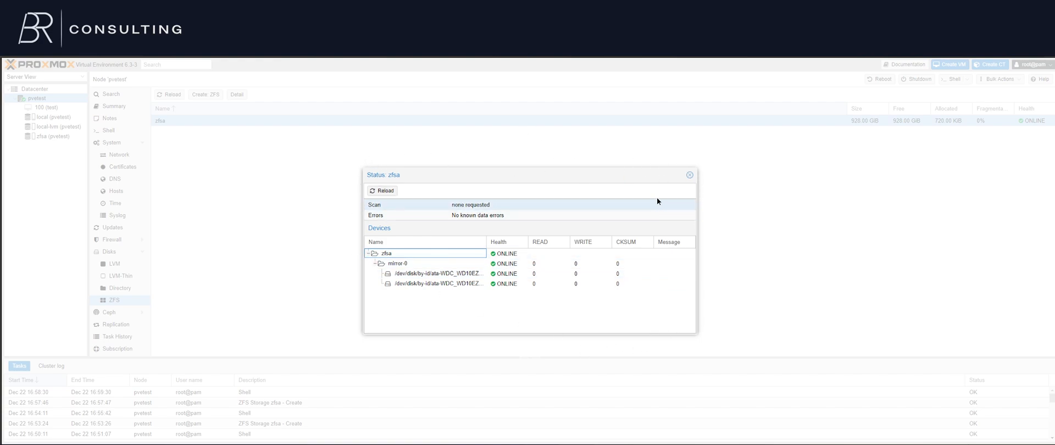
pyautogui.moveTo(612, 231)
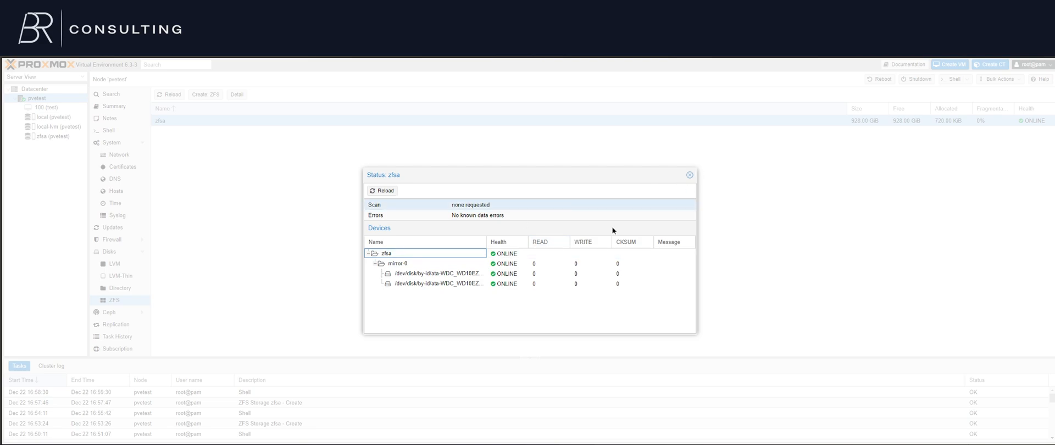
pyautogui.moveTo(583, 273)
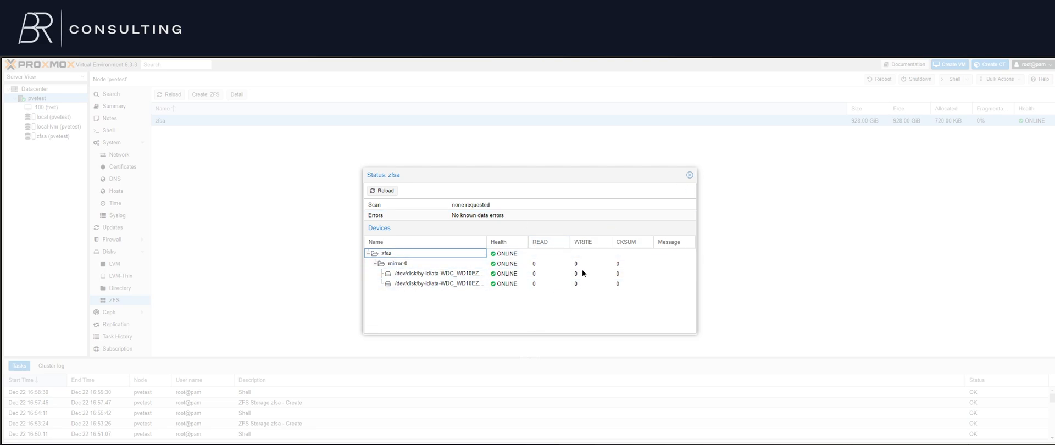
# Close the zfsa status details window.
pyautogui.click(689, 174)
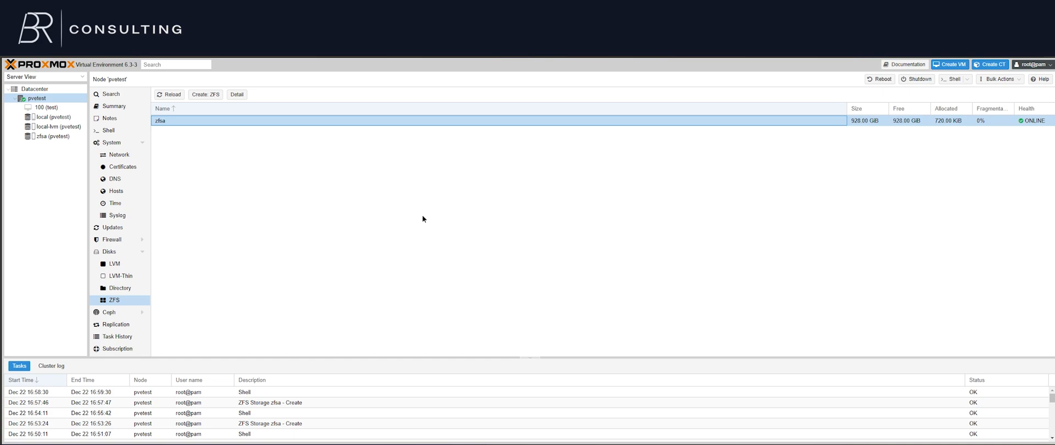
pyautogui.moveTo(125, 156)
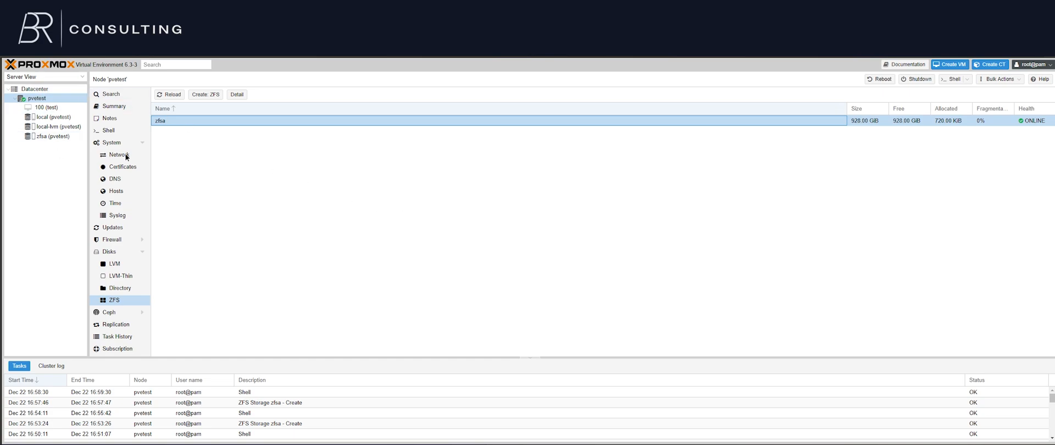
pyautogui.moveTo(29, 89)
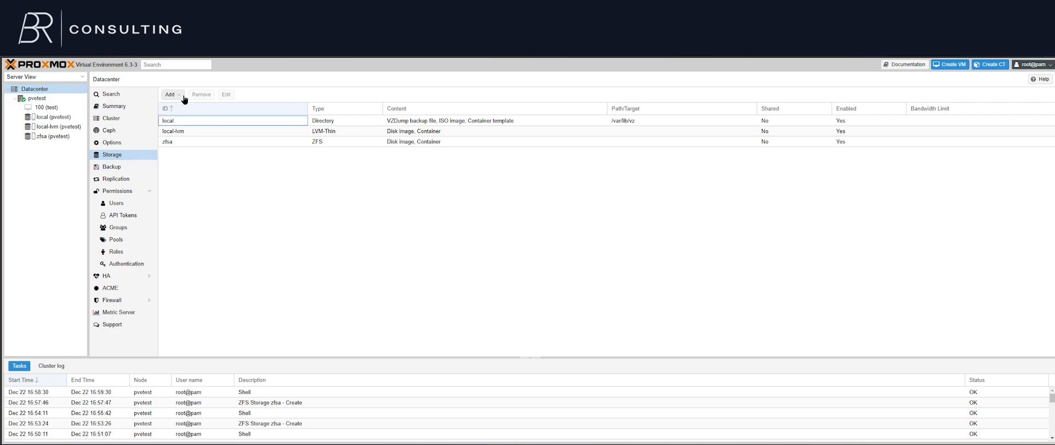
# Add directory storage with ID zfsa_mp and directory path /mnt/ZFSA.
pyautogui.click(169, 94)
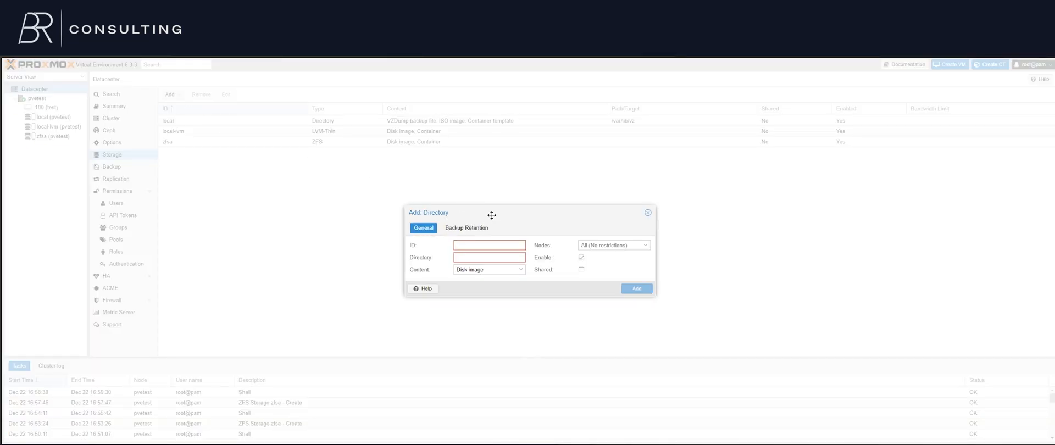
pyautogui.click(489, 245)
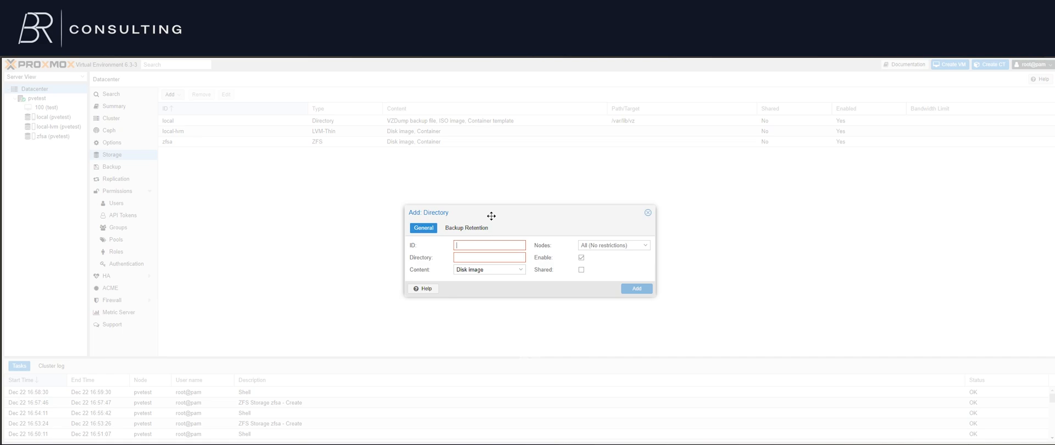
pyautogui.write('zfs')
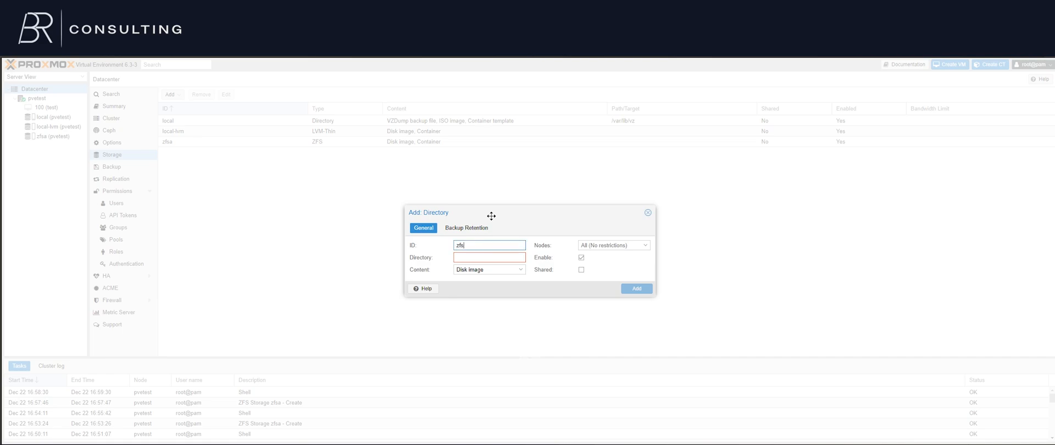
pyautogui.write('a')
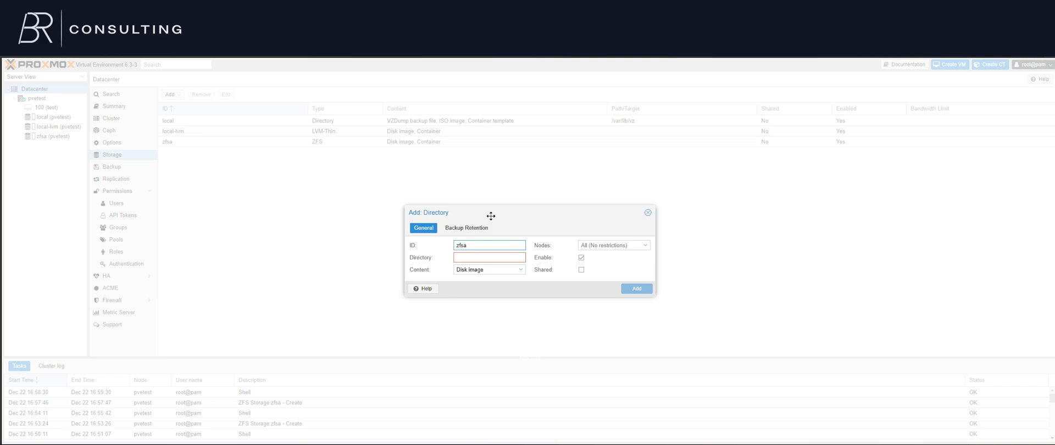
pyautogui.write('_mp')
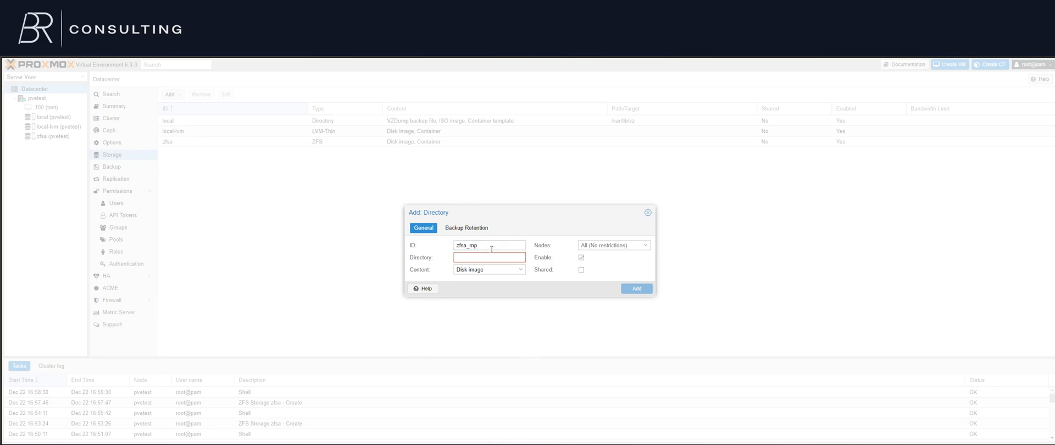
pyautogui.write('/mn')
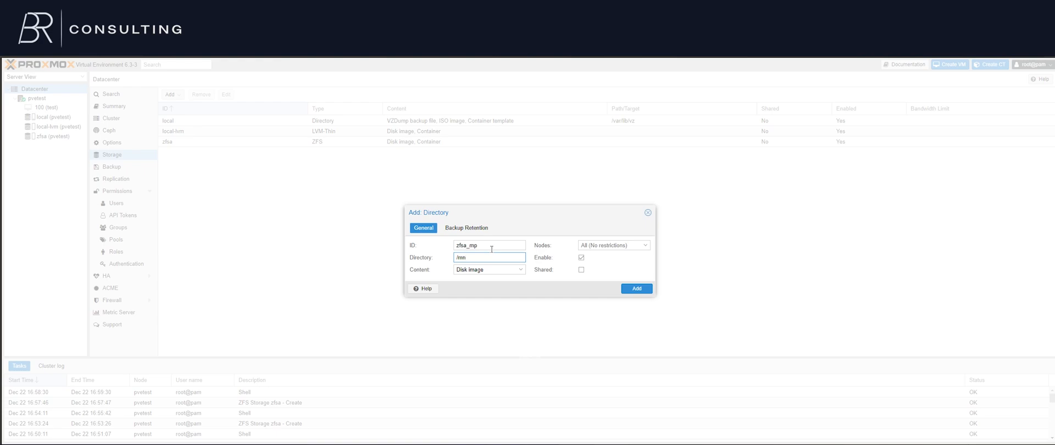
pyautogui.write('t/ZFSA')
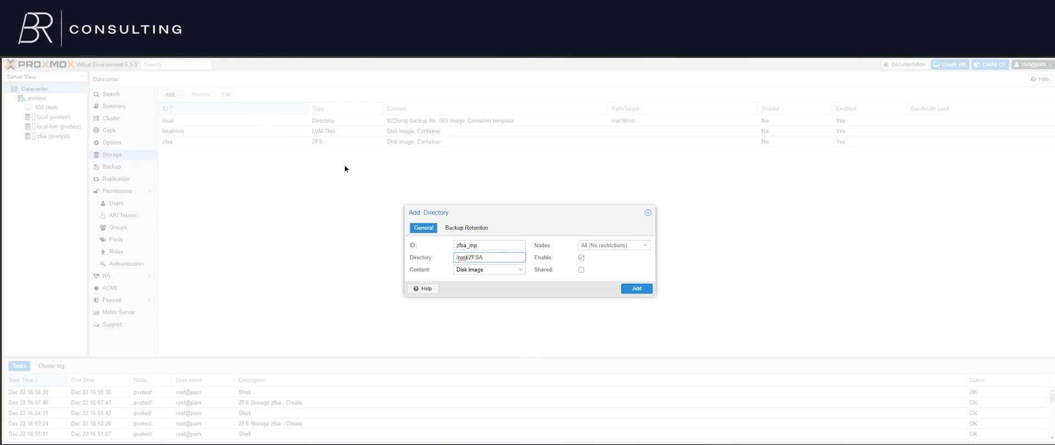
pyautogui.moveTo(489, 280)
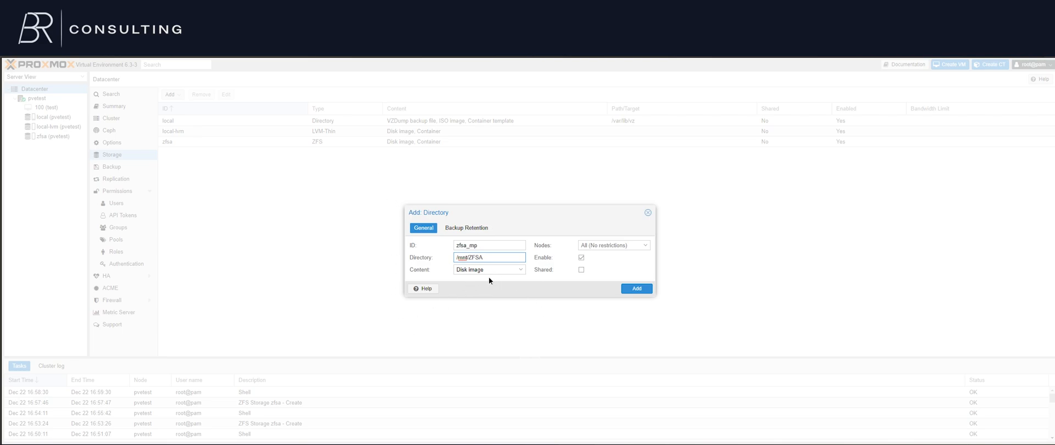
# Select the additional content types and review which nodes can use the storage.
pyautogui.click(520, 269)
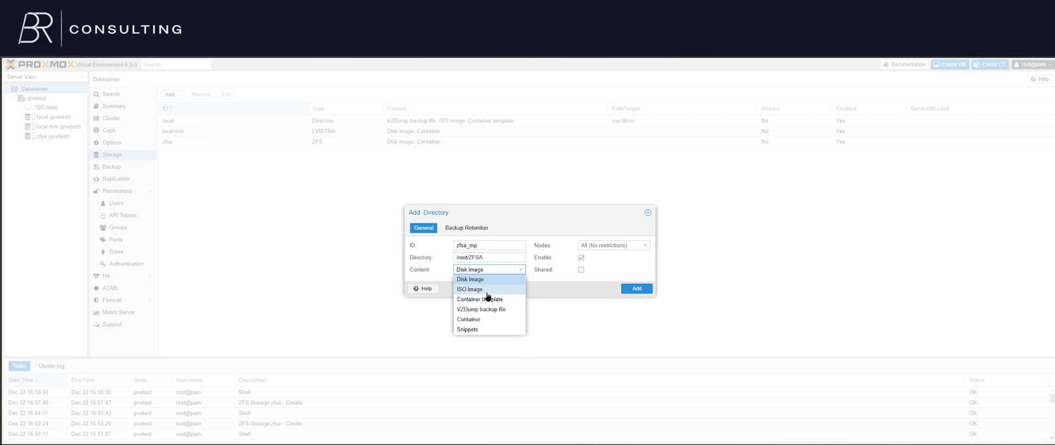
pyautogui.click(469, 289)
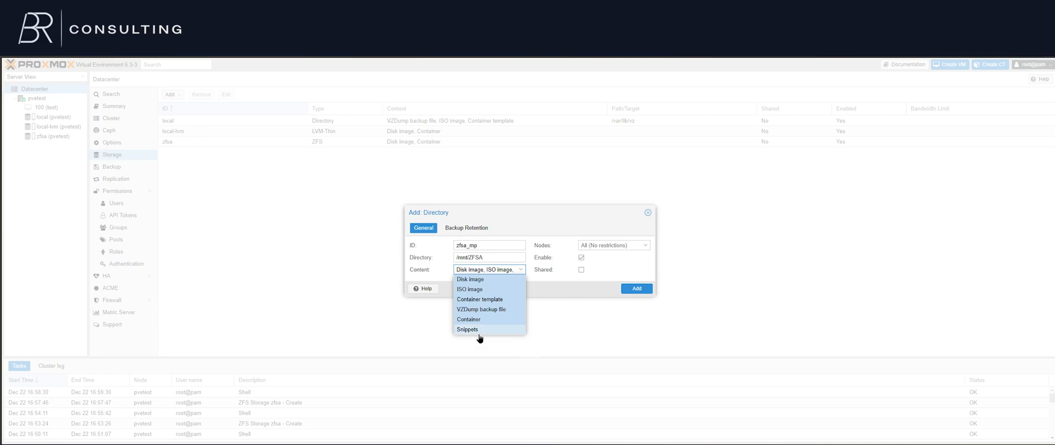
pyautogui.moveTo(479, 289)
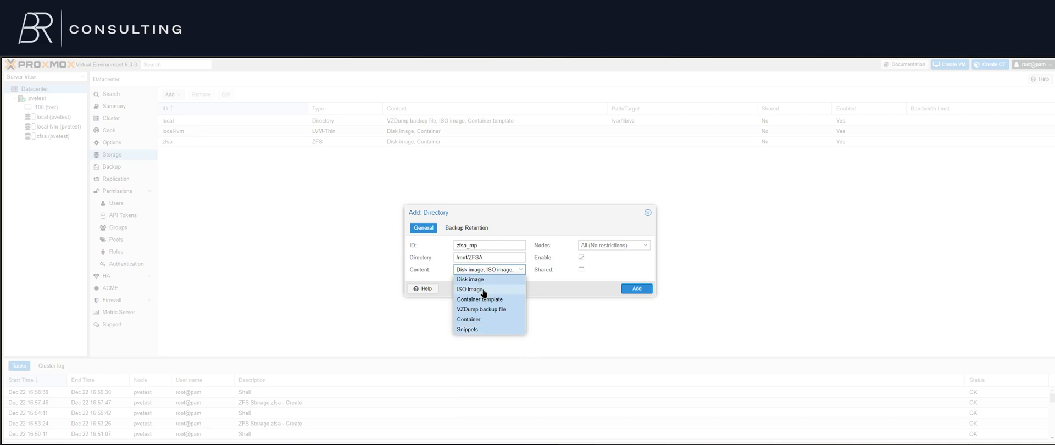
pyautogui.moveTo(475, 289)
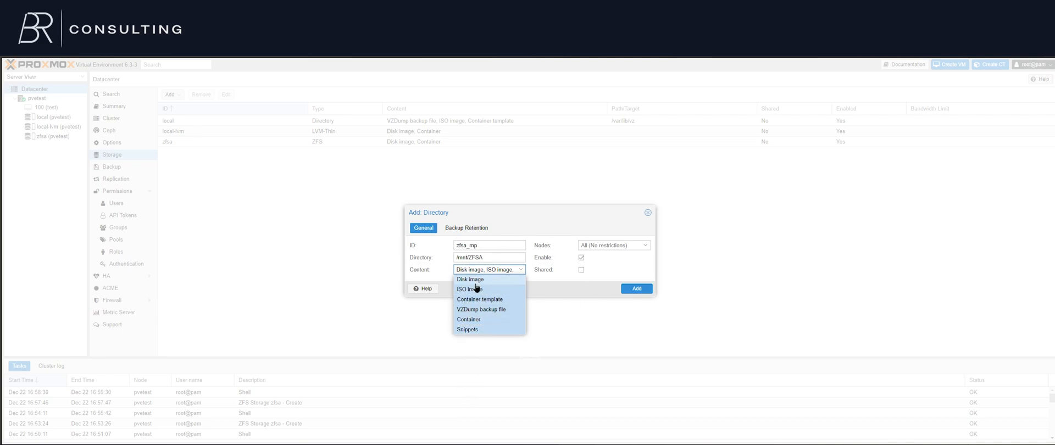
pyautogui.moveTo(565, 297)
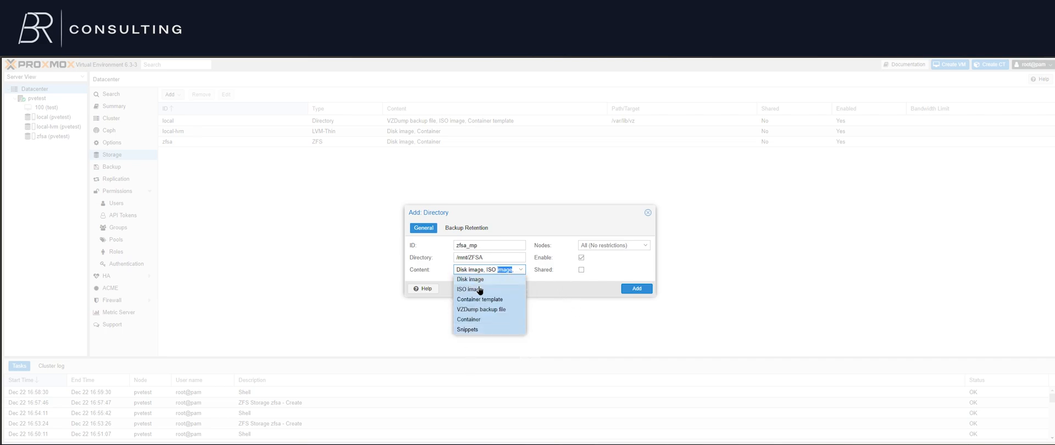
pyautogui.click(468, 289)
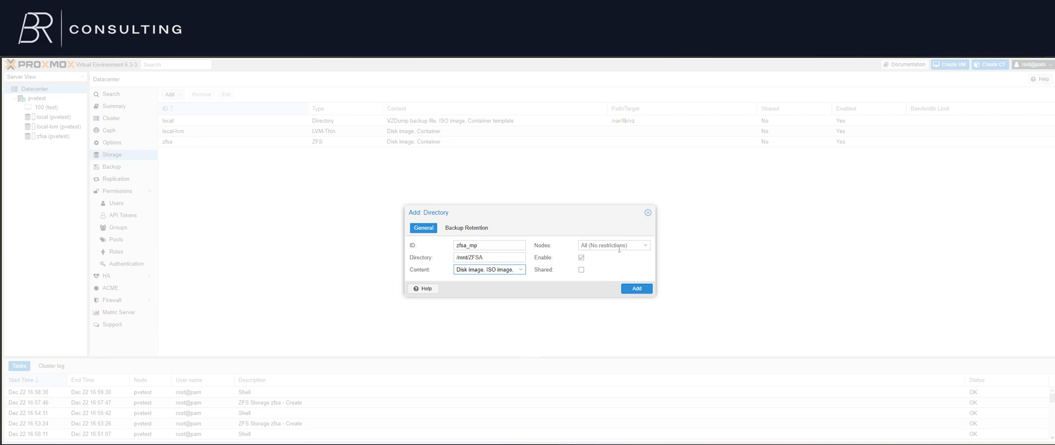
pyautogui.click(644, 245)
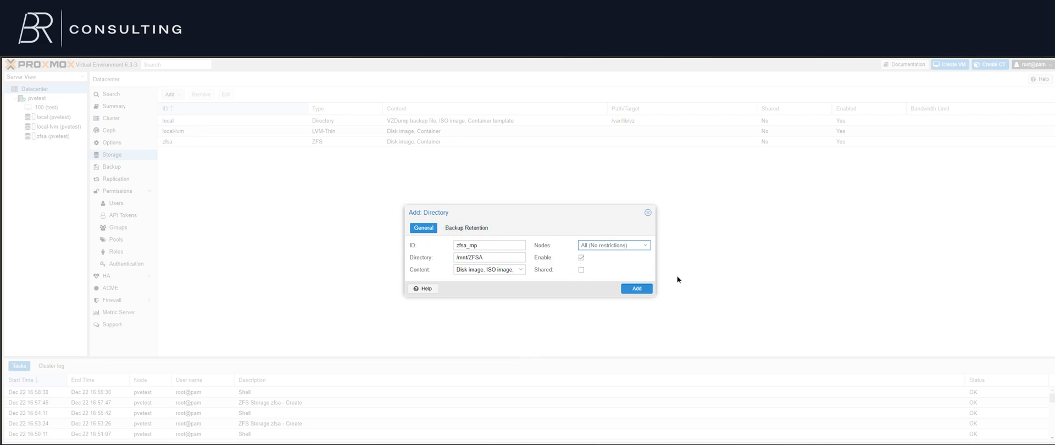
pyautogui.moveTo(470, 223)
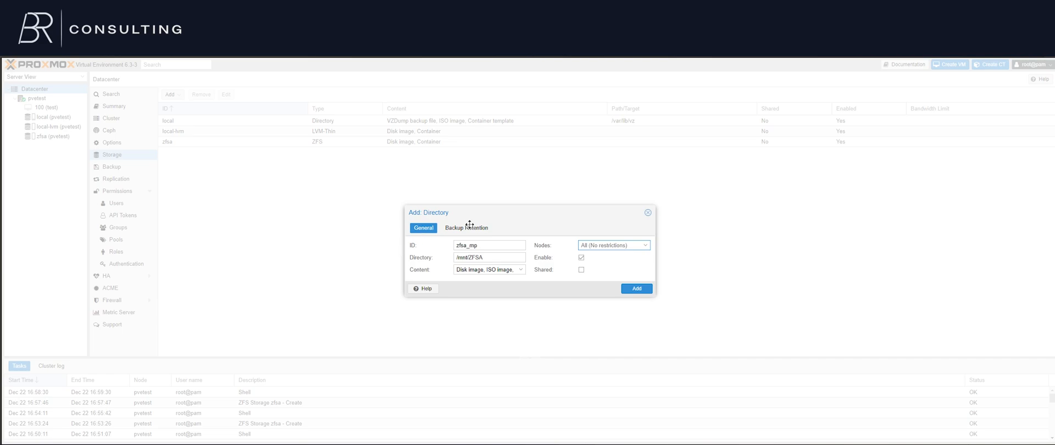
# Review backup retention, keep all backups, and add the zfsa_mp storage.
pyautogui.click(465, 227)
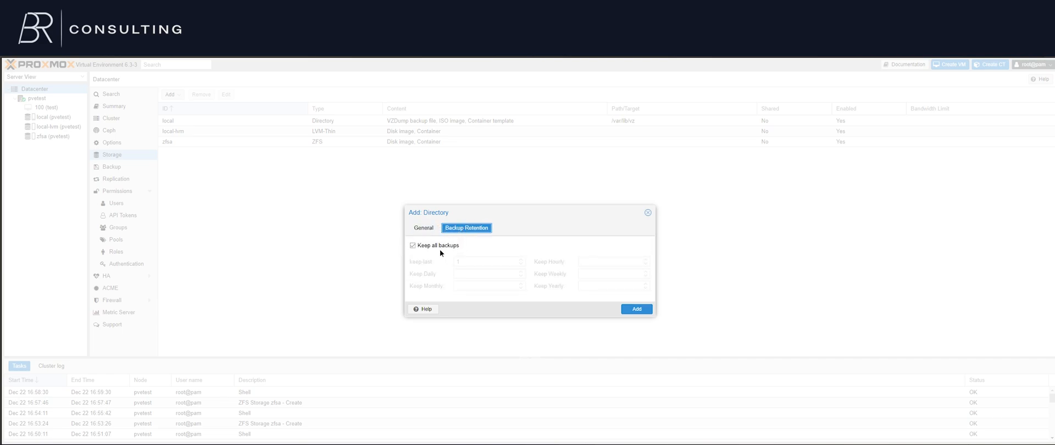
pyautogui.click(413, 244)
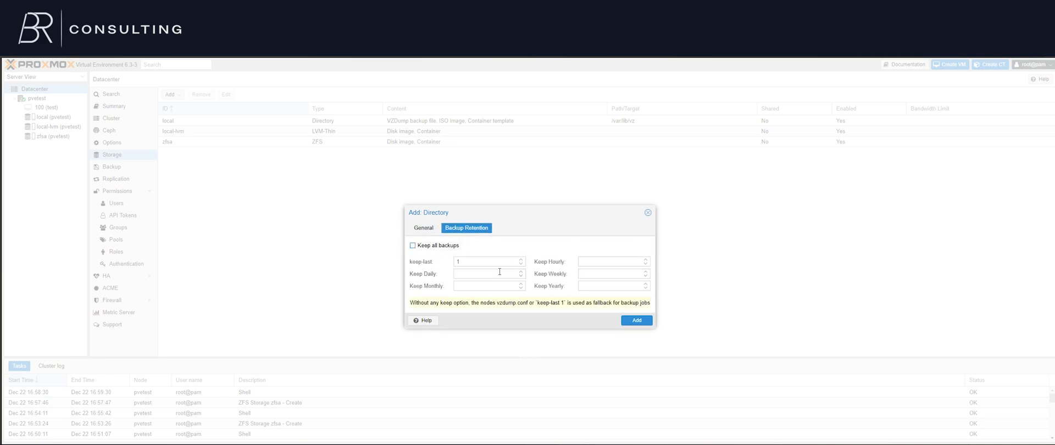
pyautogui.click(484, 273)
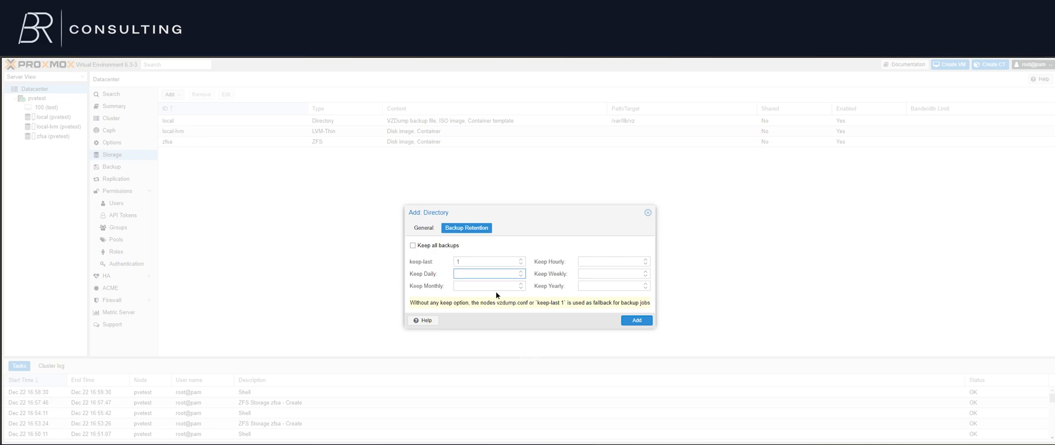
pyautogui.click(488, 262)
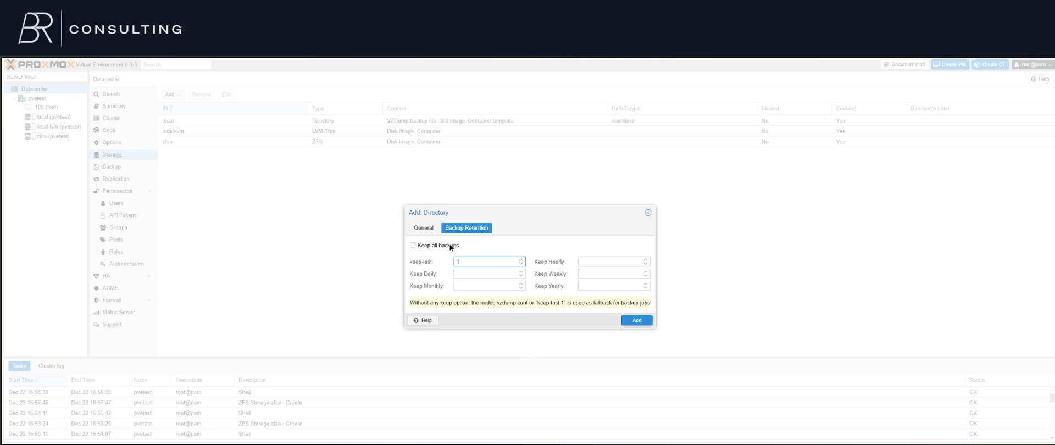
pyautogui.click(413, 245)
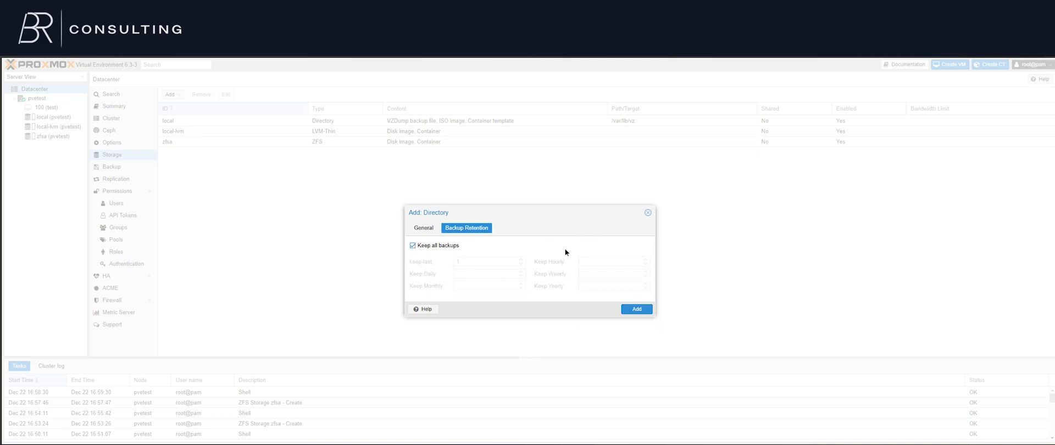
pyautogui.click(423, 228)
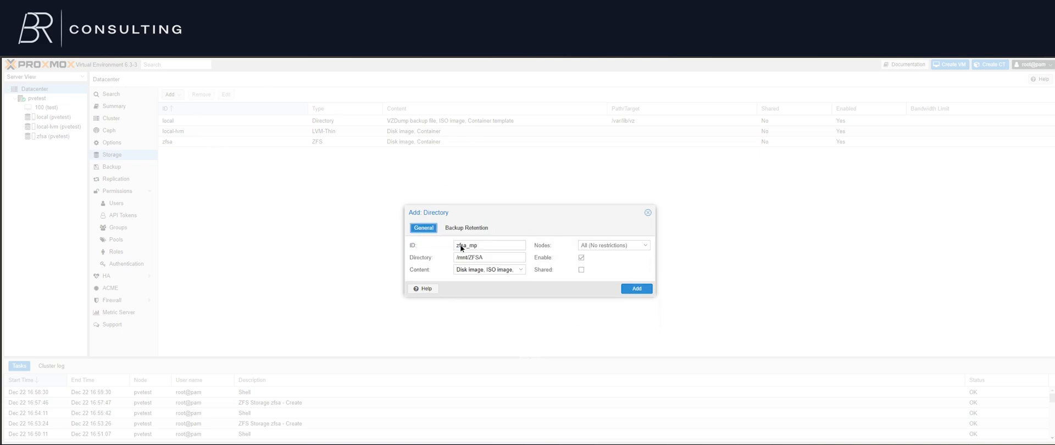
pyautogui.click(635, 289)
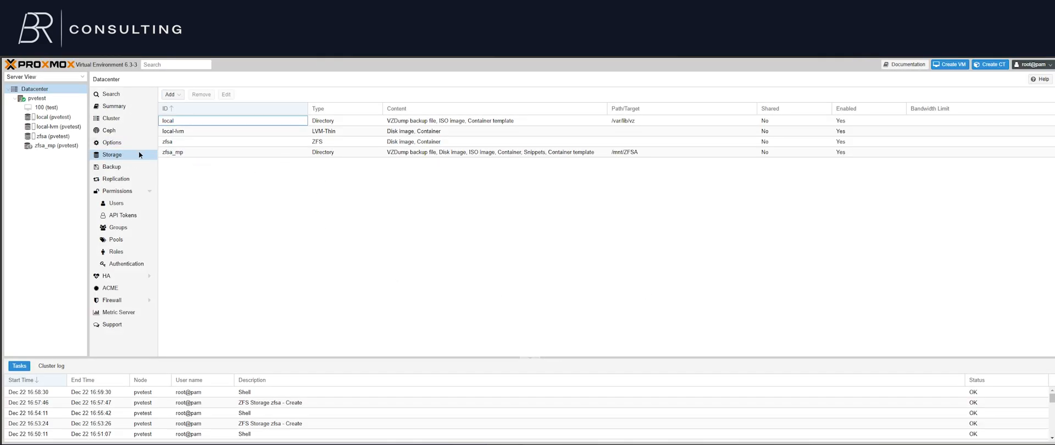
# Browse the zfsa storage summary, its VM disks and container volumes.
pyautogui.click(46, 135)
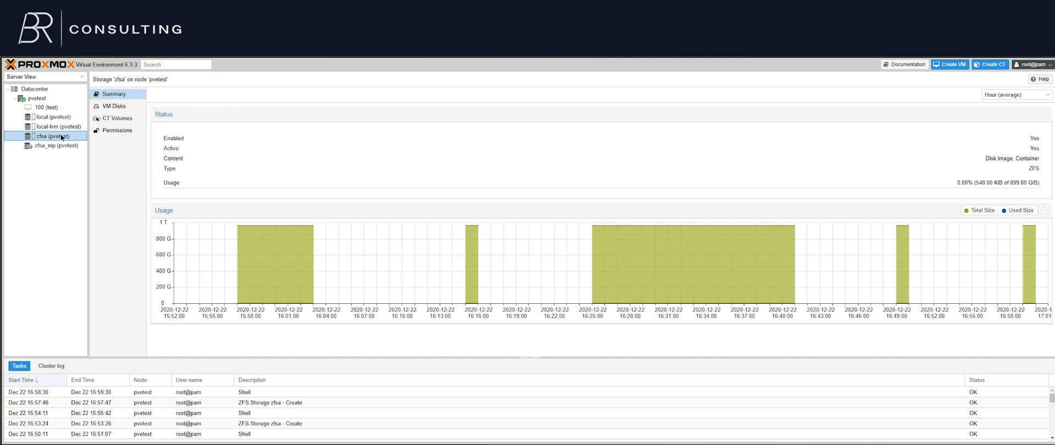
pyautogui.click(114, 106)
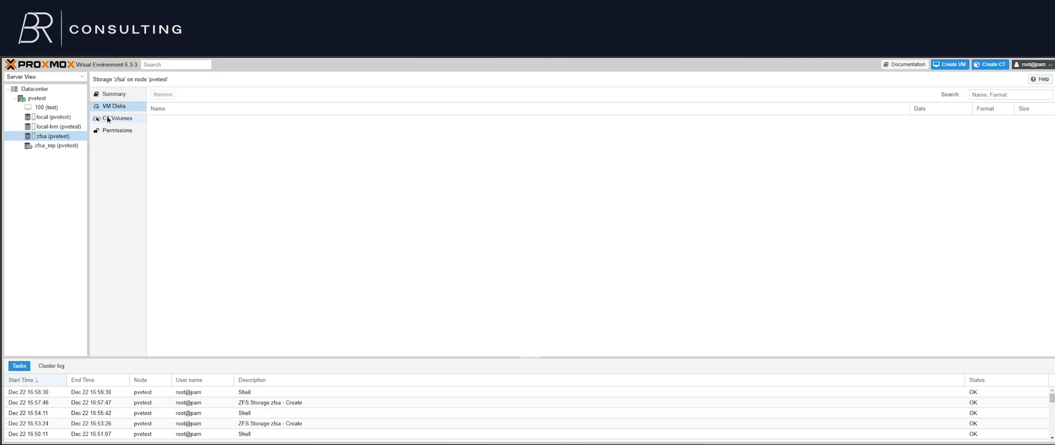
pyautogui.click(118, 118)
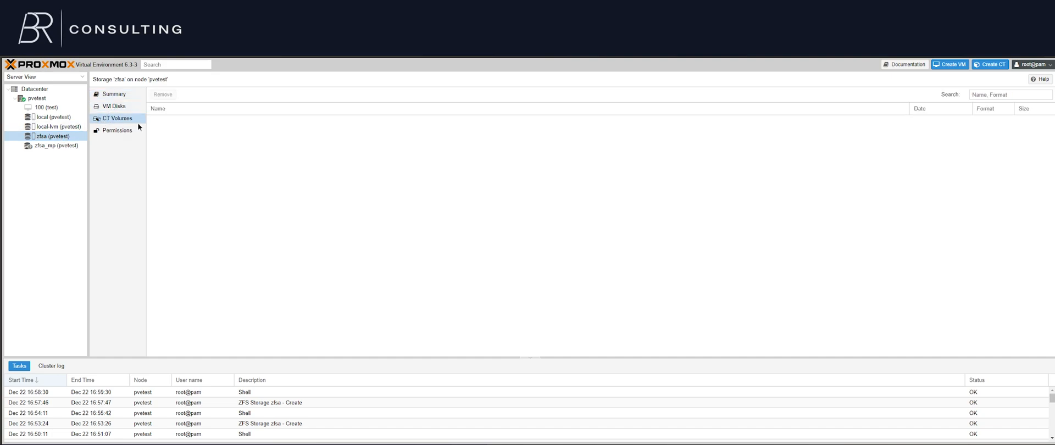
pyautogui.click(113, 93)
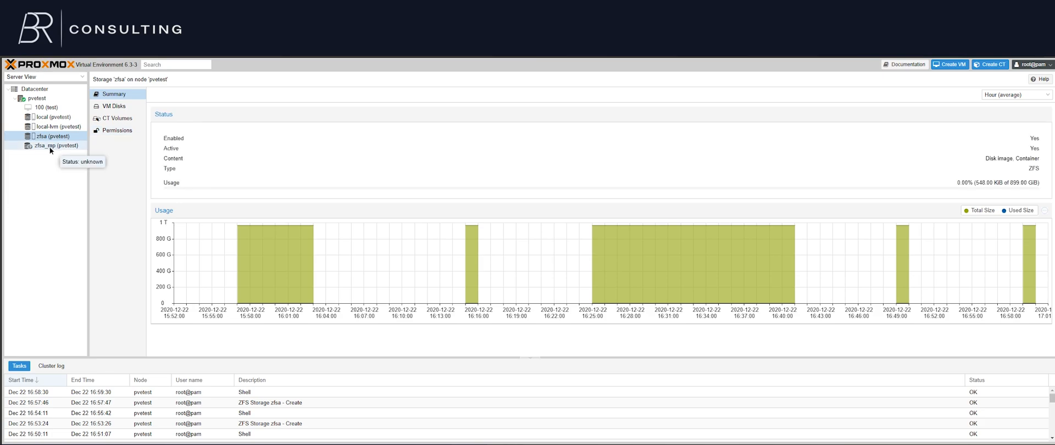
# Check zfsa_mp's Backups, VM Disks, ISO Images and Snippets, all empty.
pyautogui.click(54, 146)
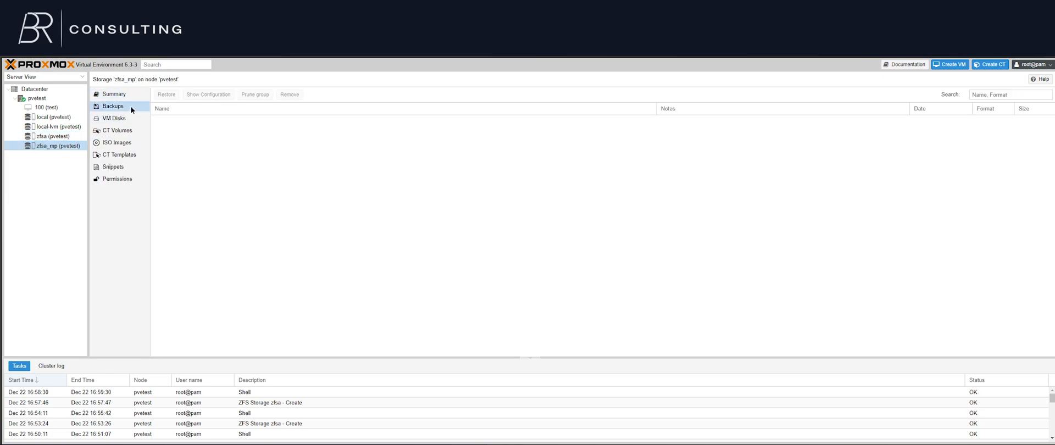
pyautogui.click(114, 117)
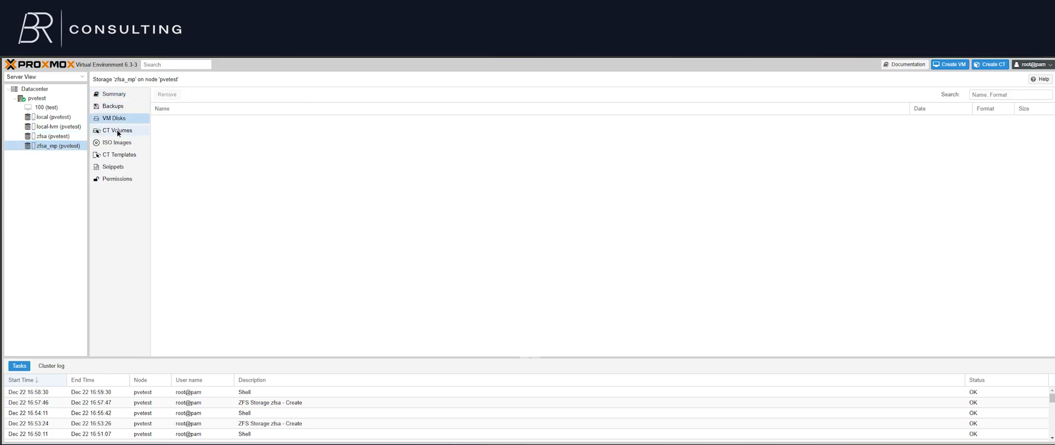
pyautogui.click(116, 142)
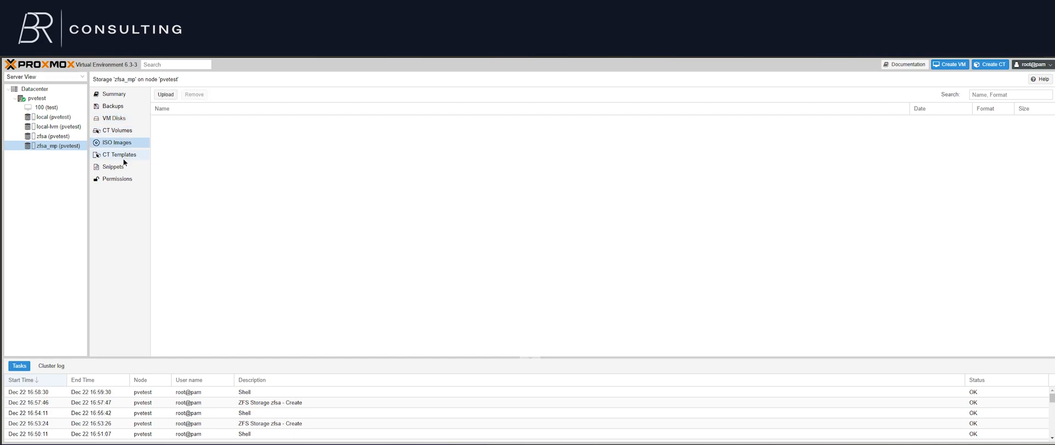
pyautogui.click(113, 166)
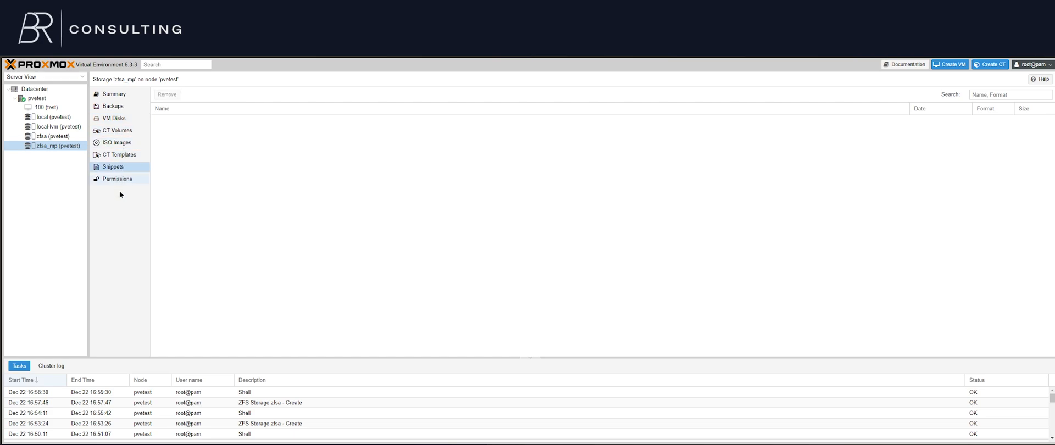
pyautogui.moveTo(120, 195)
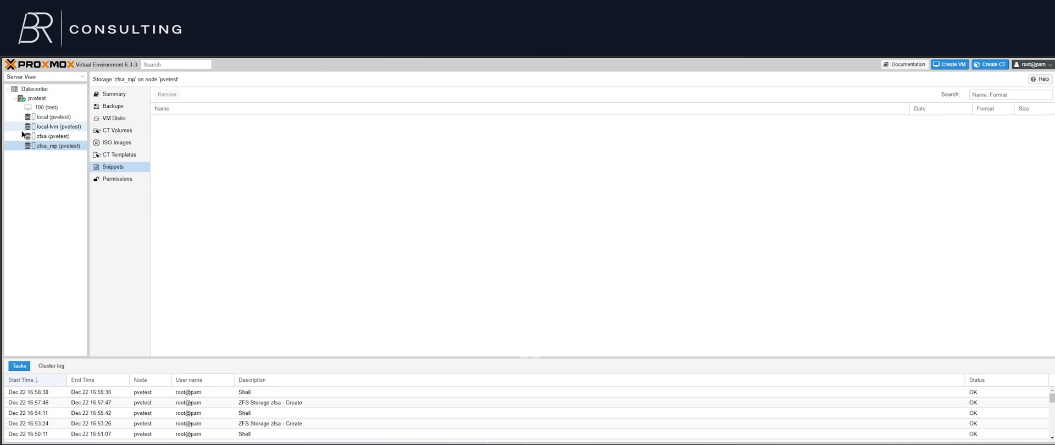
# In the pvetest shell, create /mnt/ZFSA/hello.txt with touch and open it in nano.
pyautogui.click(36, 98)
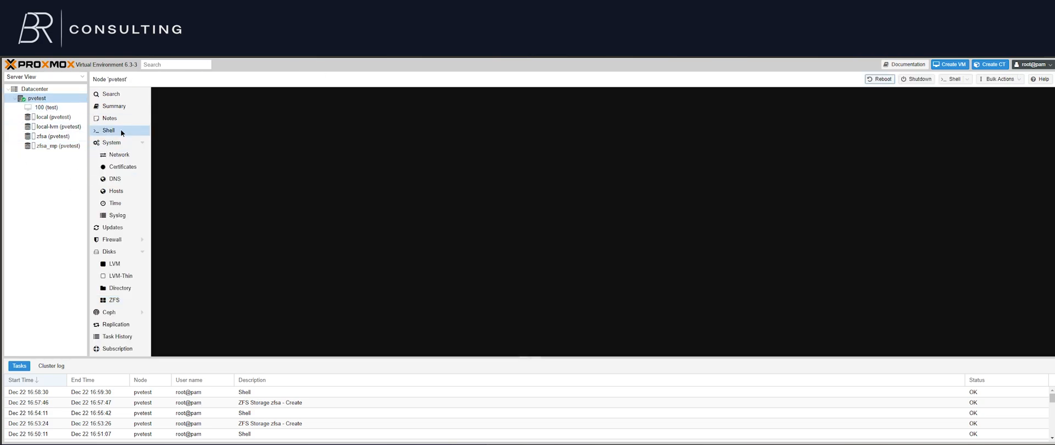
pyautogui.click(108, 129)
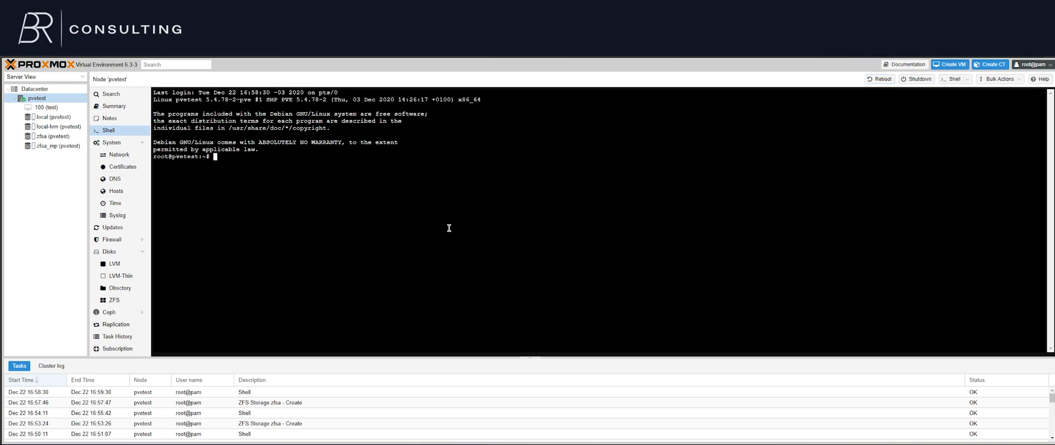
pyautogui.write('touch')
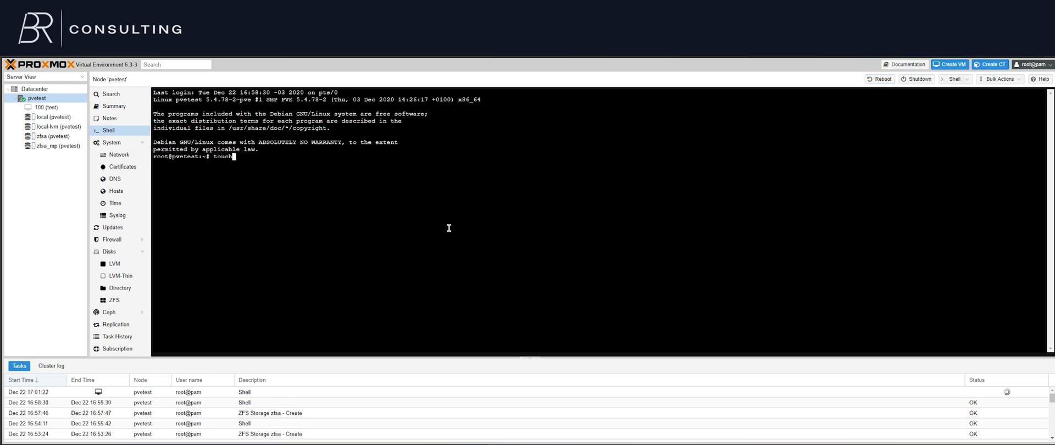
pyautogui.write('/mnt/')
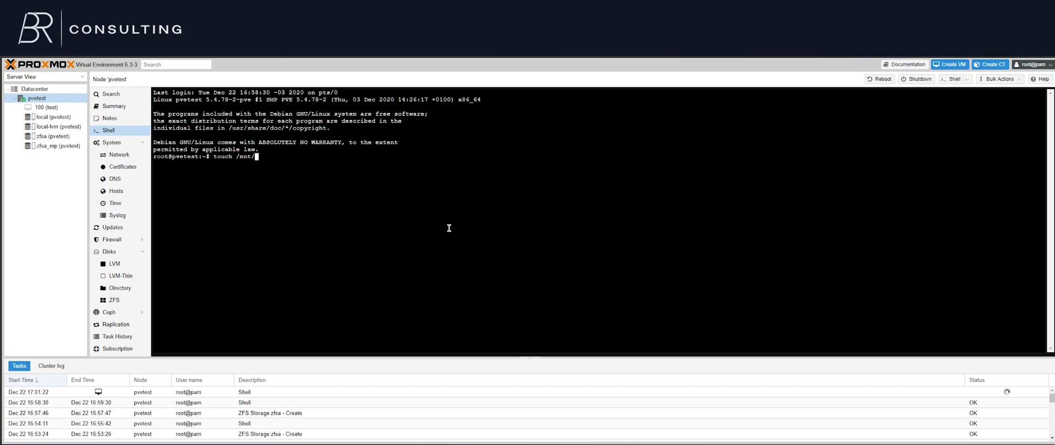
pyautogui.write('ZFSA/hello.txt')
pyautogui.write('n')
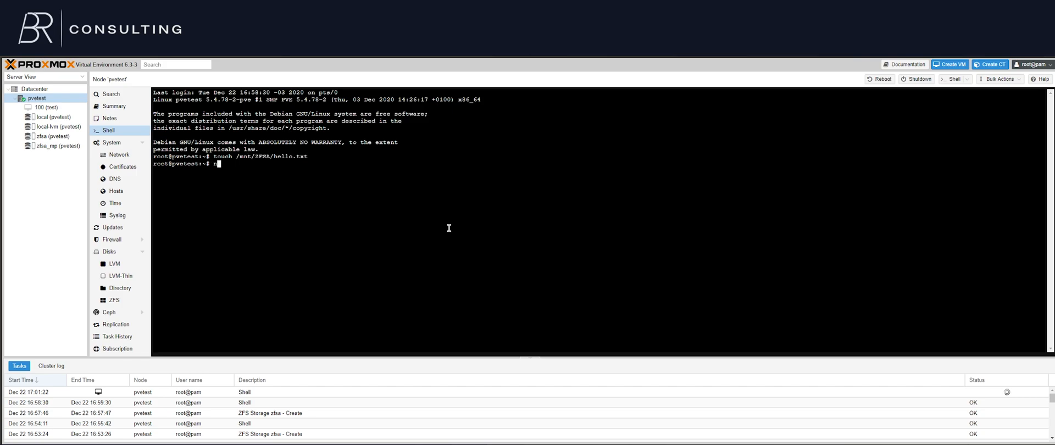
pyautogui.write('ano /mnt/ZFSA')
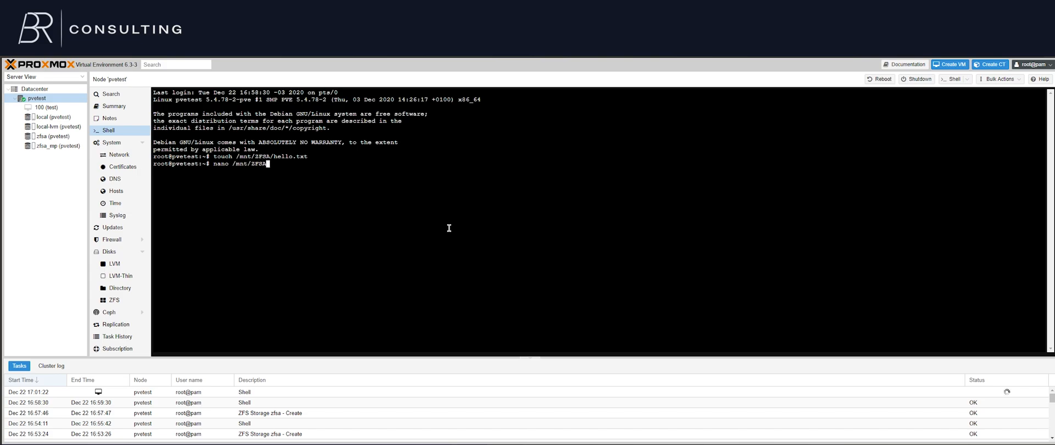
pyautogui.press('Return')
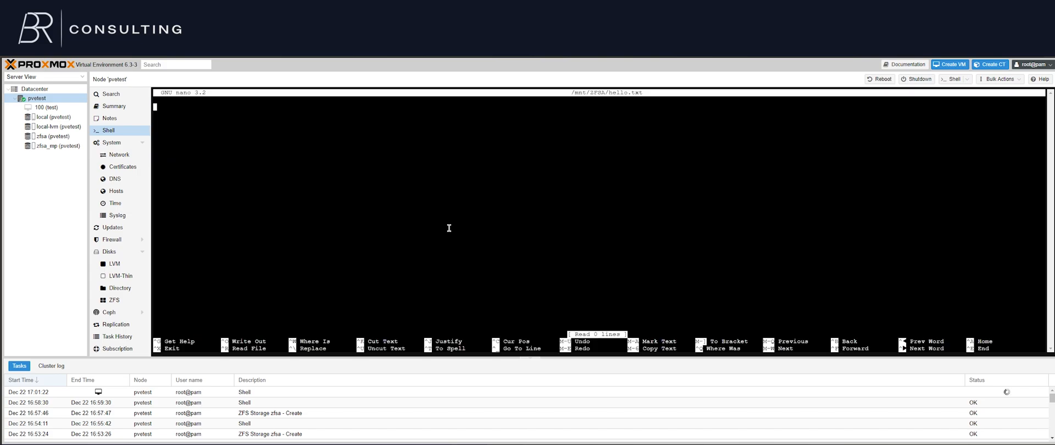
# Write 'hey, this is' into hello.txt, save it, and list /mnt/ZFSA with ls -al.
pyautogui.write('hey, this is')
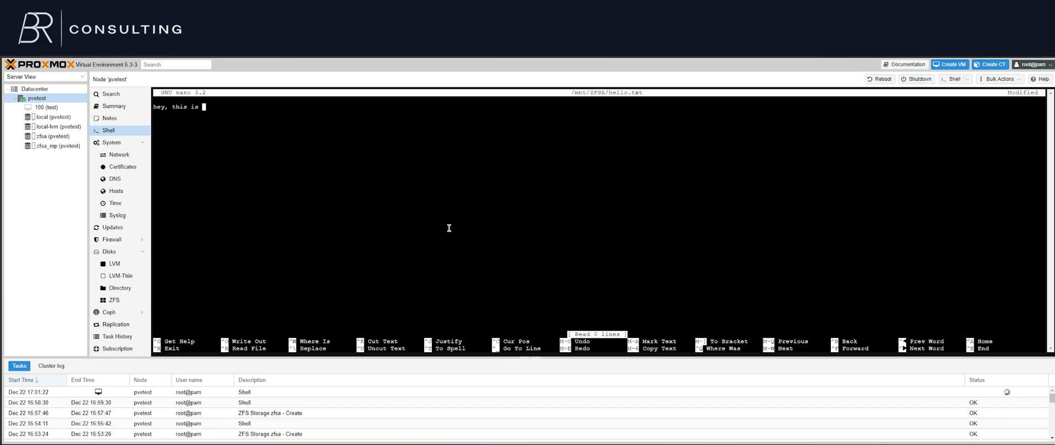
pyautogui.press('ctrl+x')
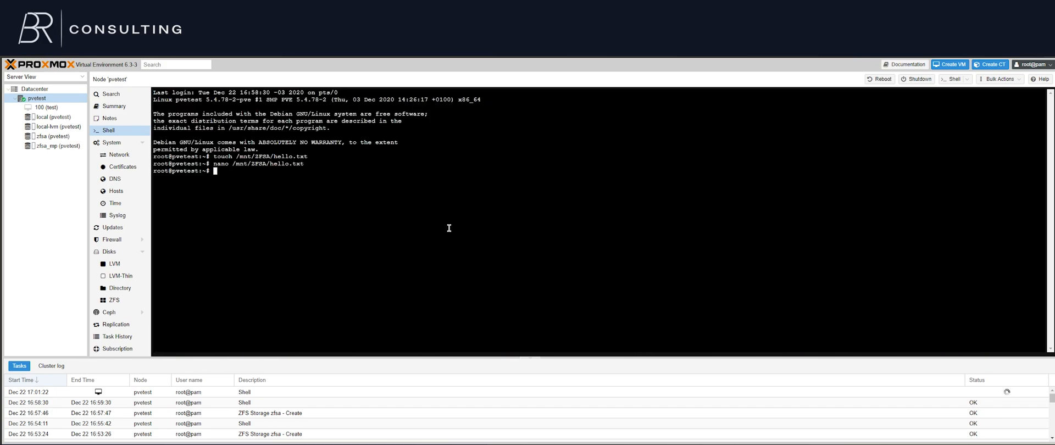
pyautogui.write('ls -')
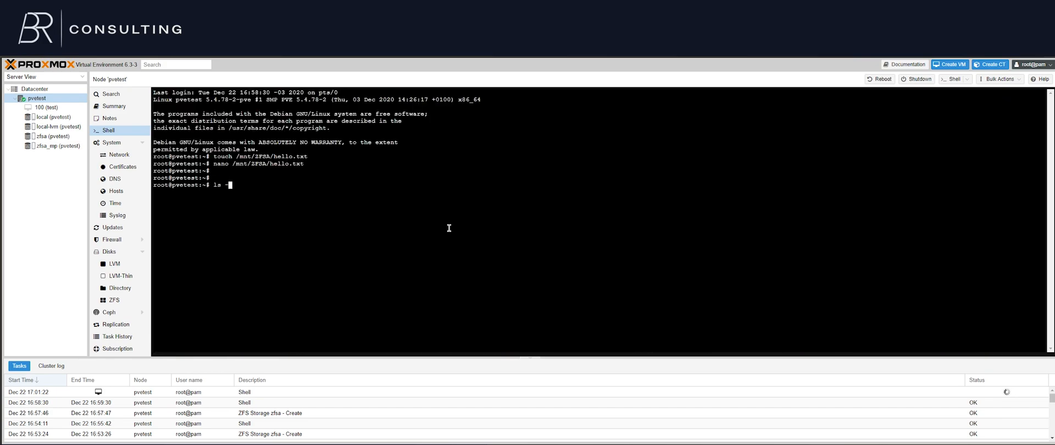
pyautogui.write('al /mnt/ZFS')
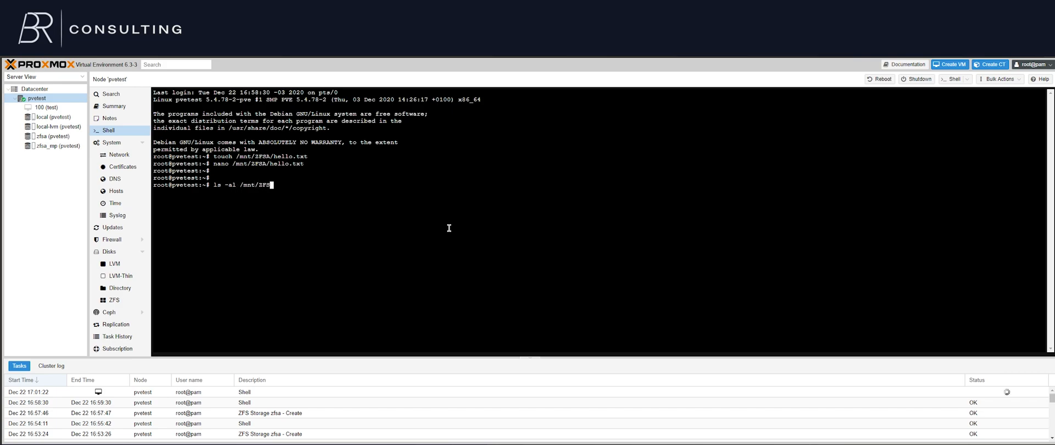
pyautogui.press('Return')
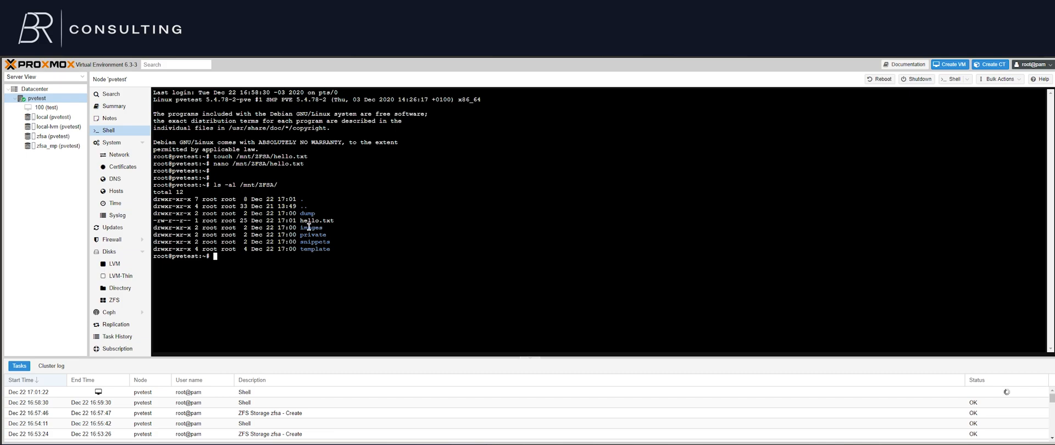
pyautogui.moveTo(429, 352)
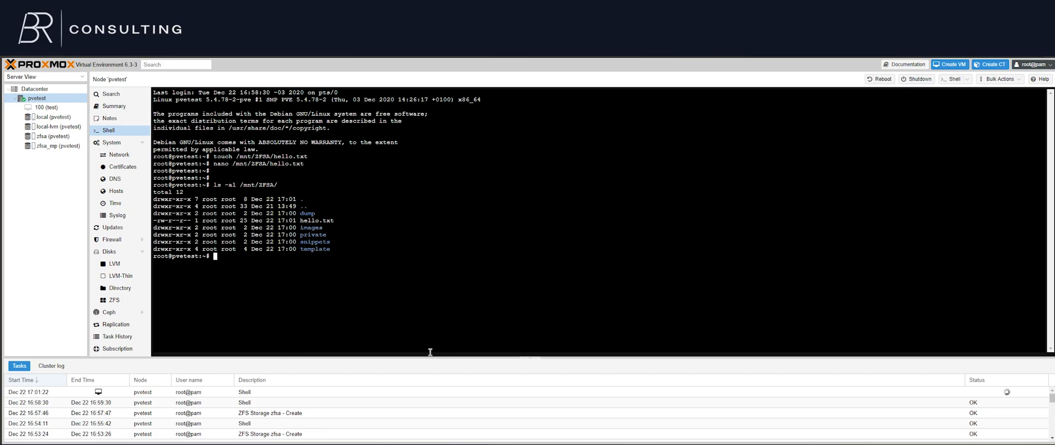
pyautogui.moveTo(338, 199)
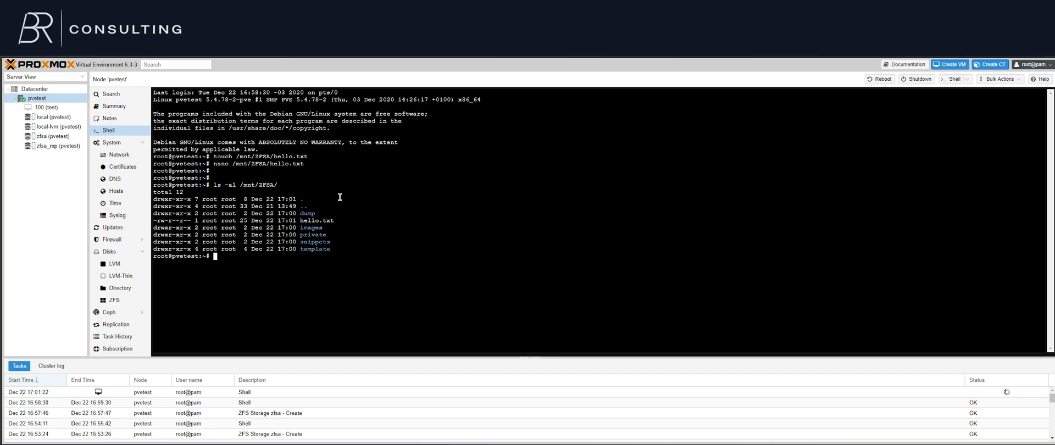
pyautogui.moveTo(341, 202)
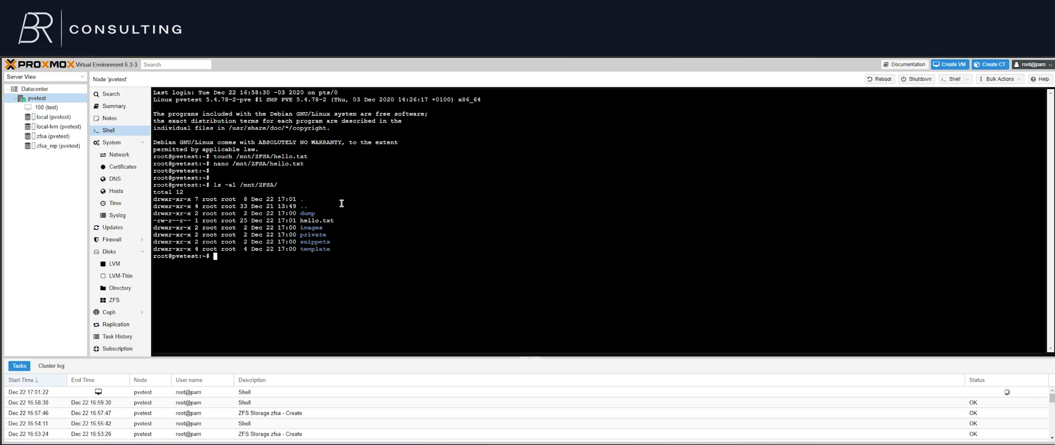
pyautogui.moveTo(399, 277)
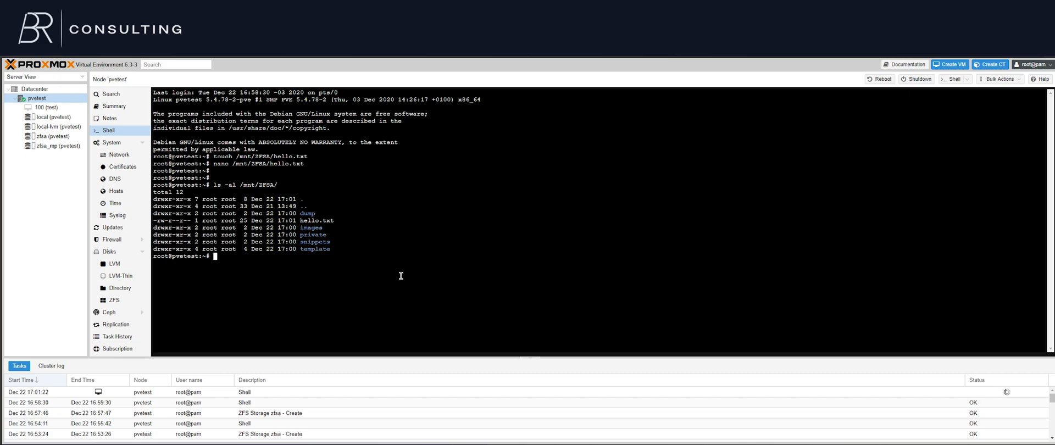
pyautogui.moveTo(395, 272)
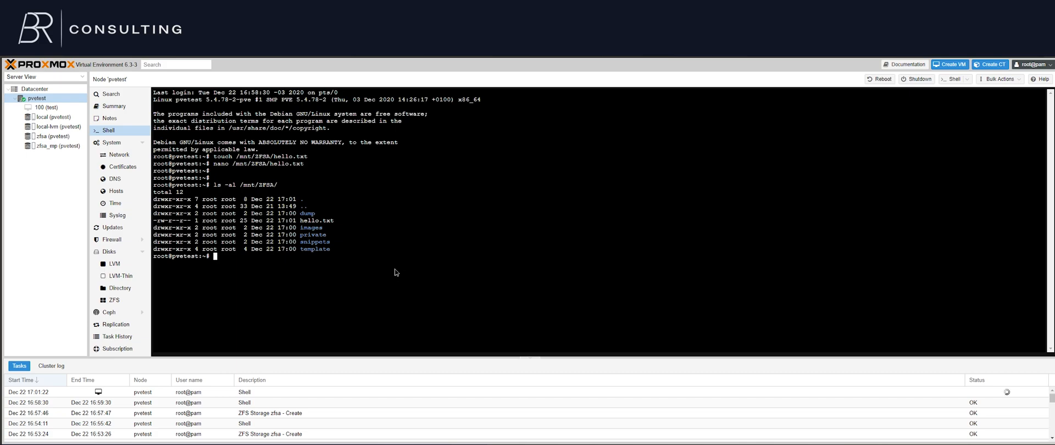
# Add 'is_mountpoint 1' and 'mkdir 0' under dir: zfsa_mp in /etc/pve/storage.cfg.
pyautogui.write('nano /etc/pve/')
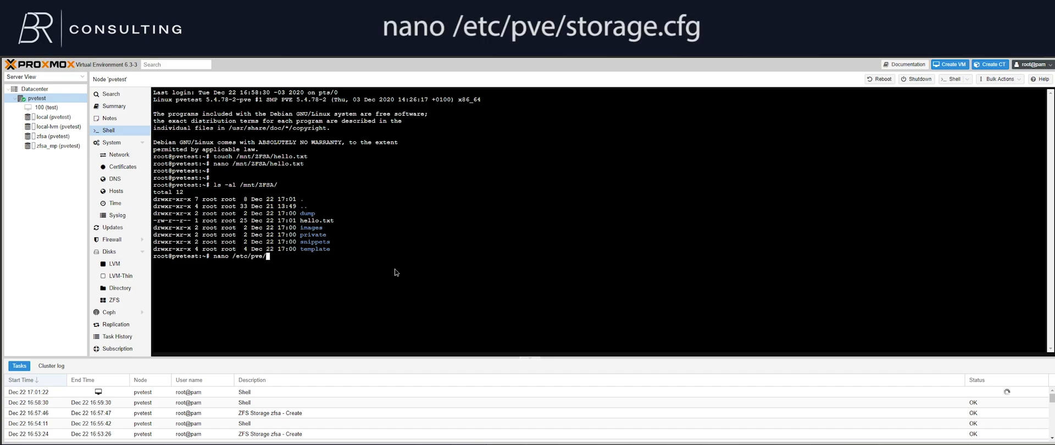
pyautogui.press('Return')
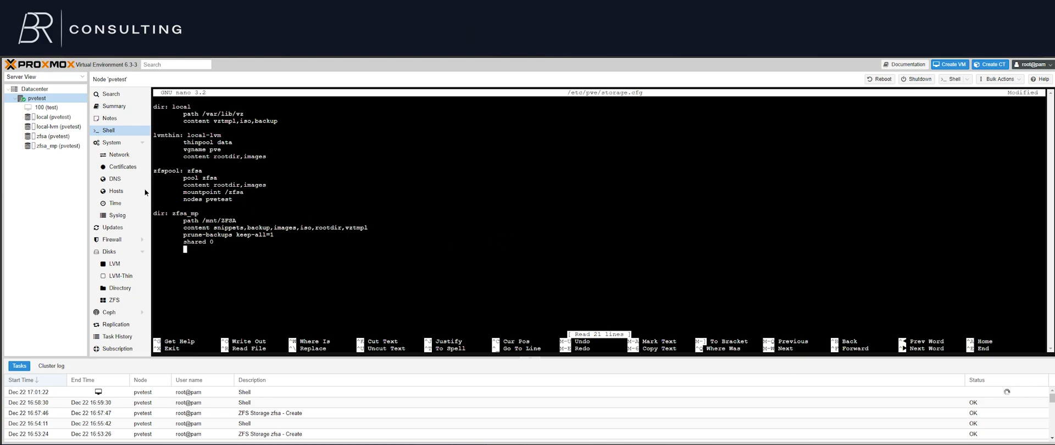
pyautogui.doubleClick(182, 213)
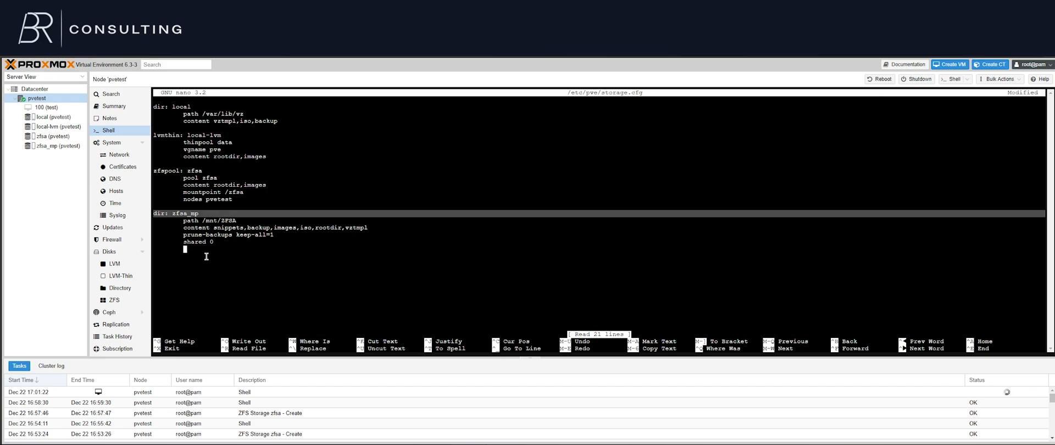
pyautogui.write('is_mountpoint 1')
pyautogui.click(600, 255)
pyautogui.write('mkd')
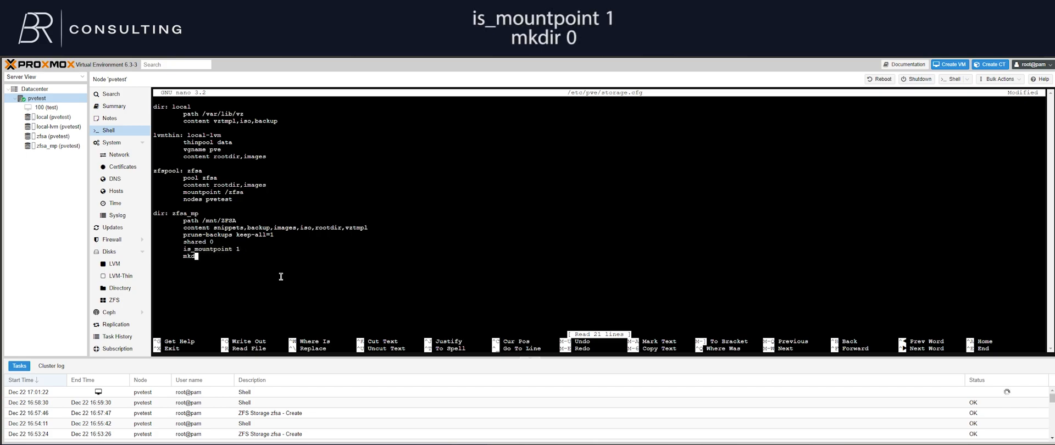
pyautogui.write('ir')
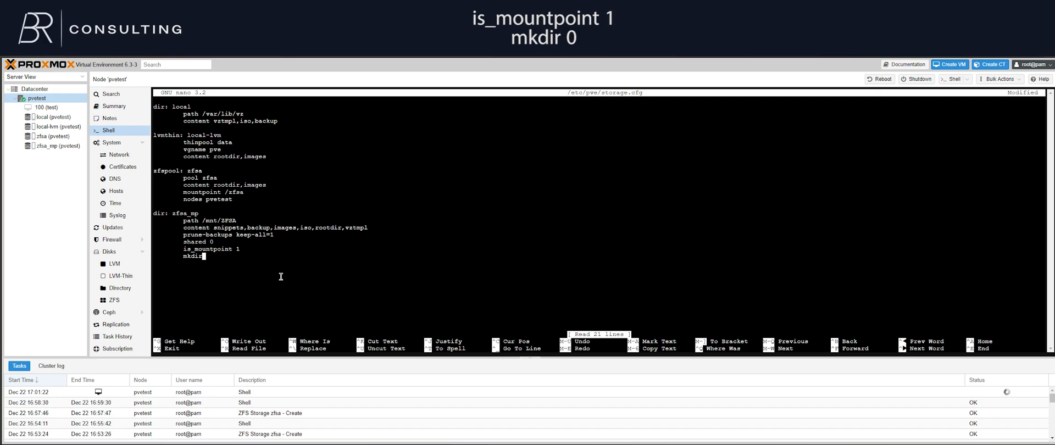
pyautogui.write('0')
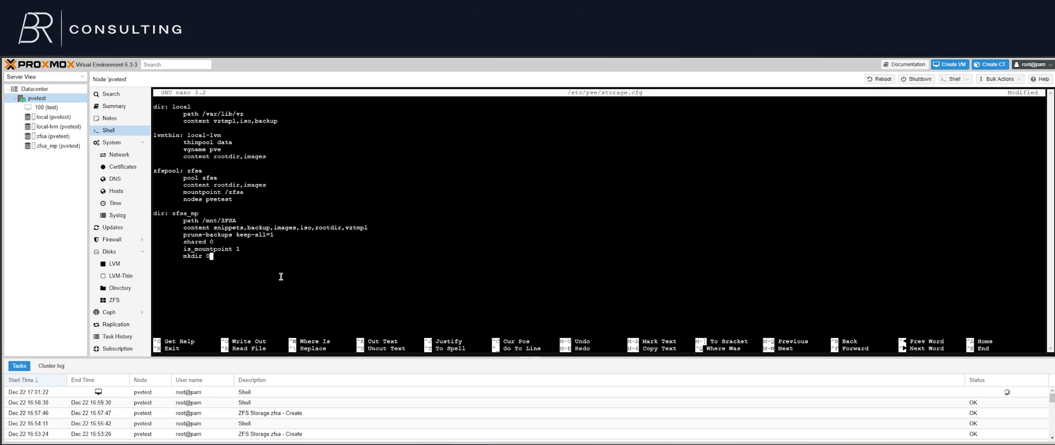
pyautogui.moveTo(197, 260)
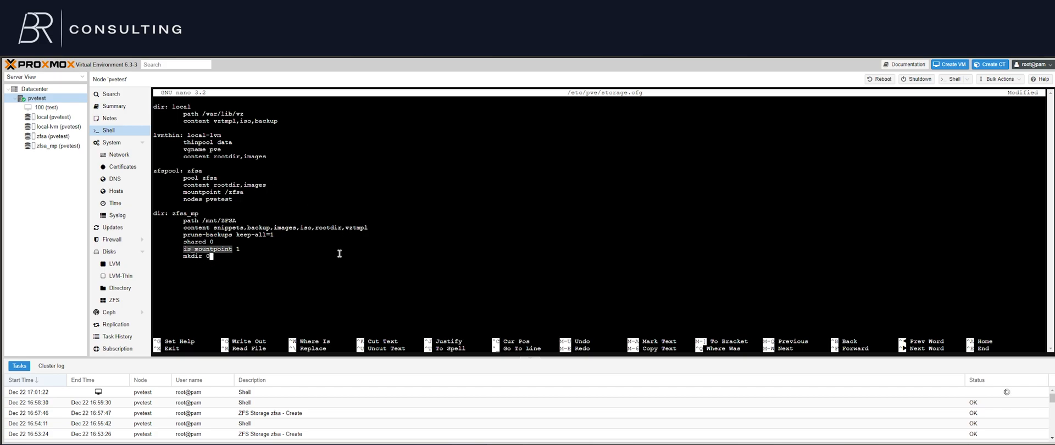
pyautogui.moveTo(189, 213)
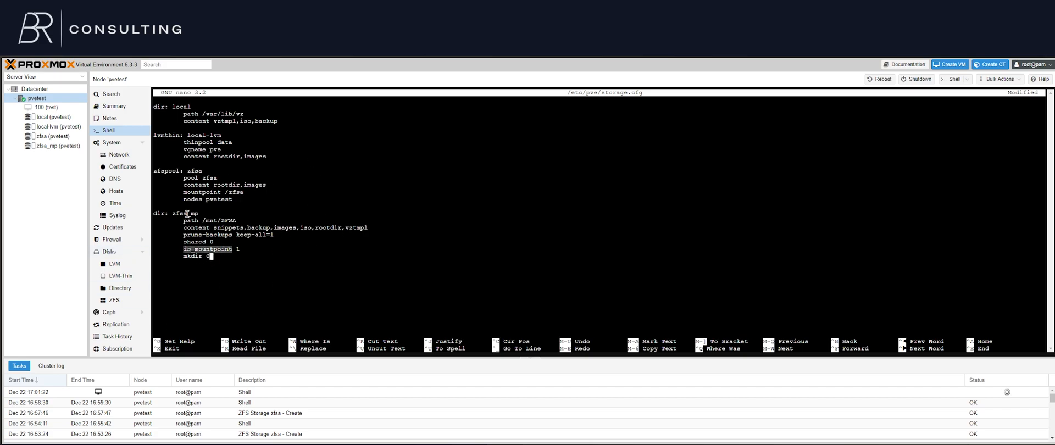
pyautogui.moveTo(242, 289)
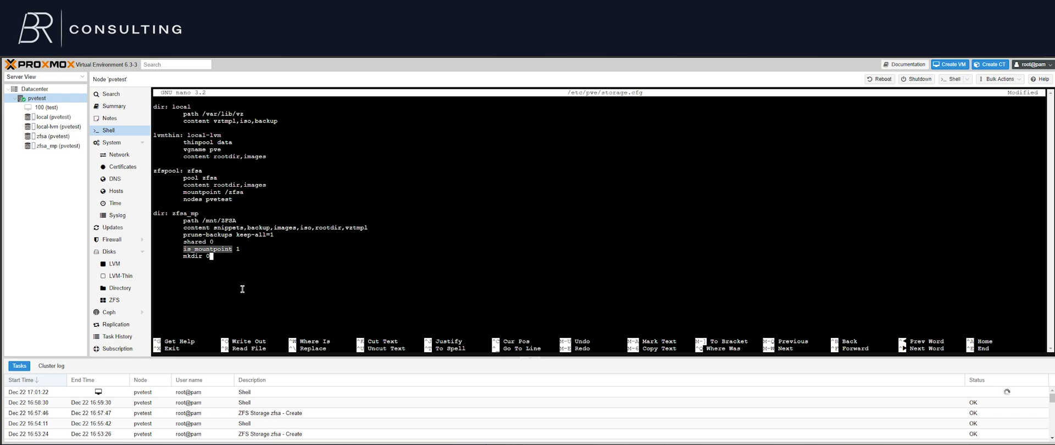
pyautogui.moveTo(287, 291)
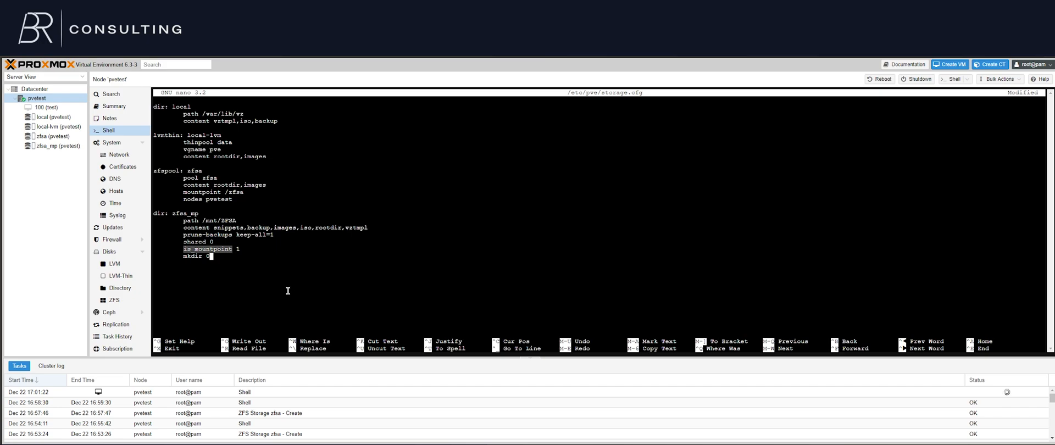
pyautogui.press('ctrl+x')
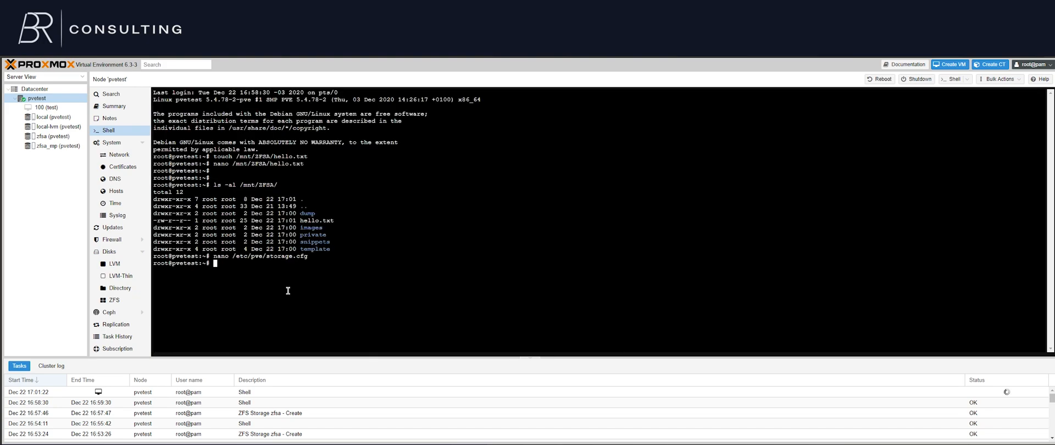
# Set After=pve-cluster.service zfs-mount.service in /lib/systemd/system/pvestatd.service via nano.
pyautogui.press('Return')
pyautogui.write('nano /lib/systemd/system/pvestatd.service')
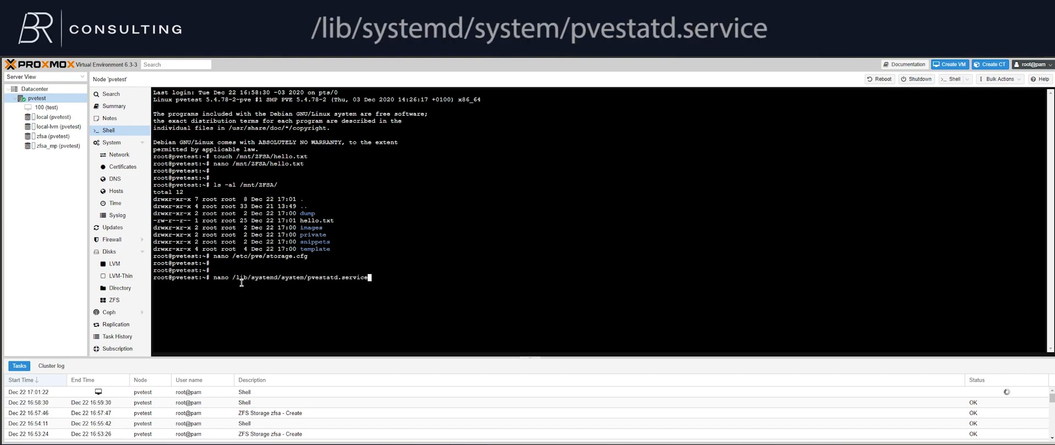
pyautogui.doubleClick(301, 277)
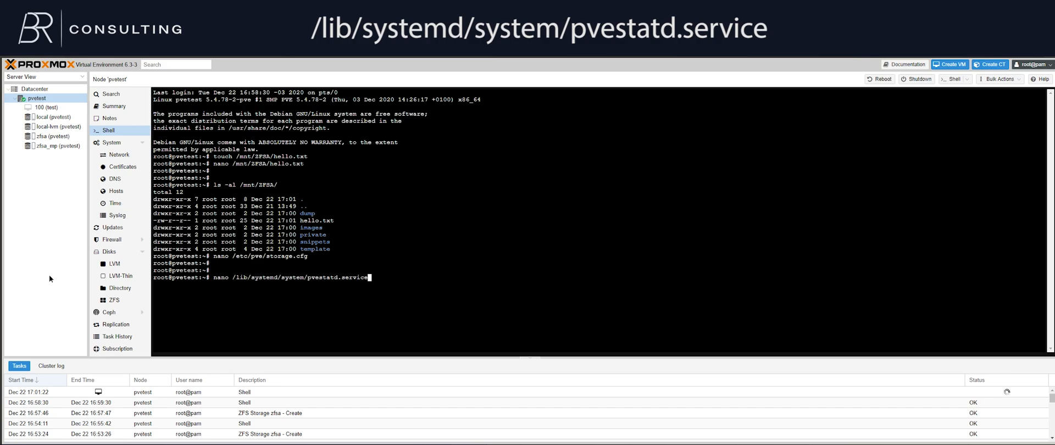
pyautogui.press('Return')
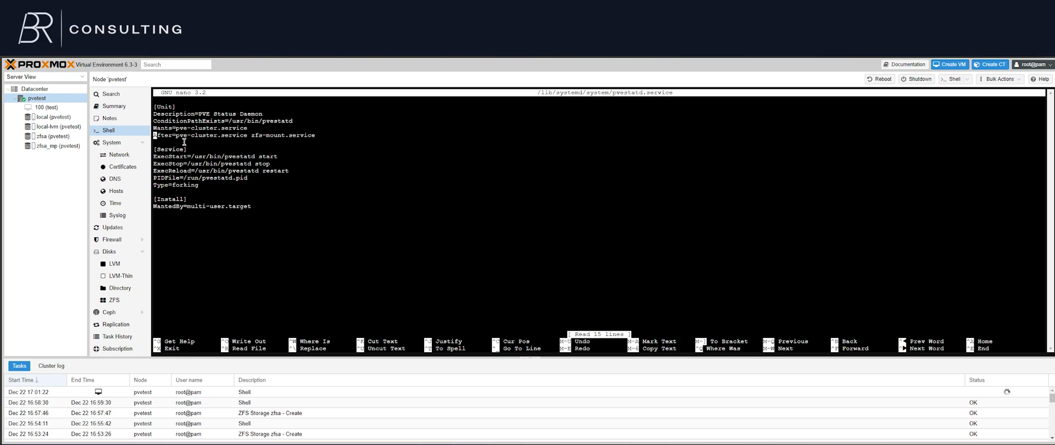
pyautogui.moveTo(257, 144)
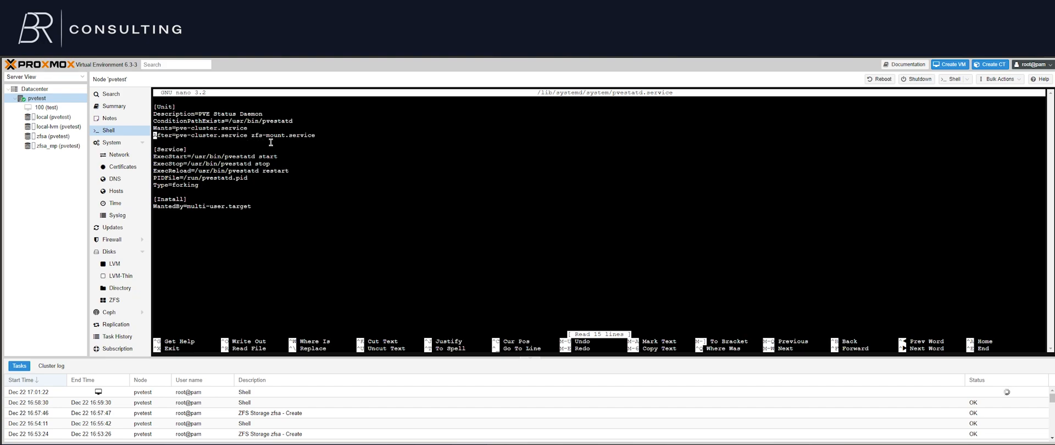
pyautogui.moveTo(339, 142)
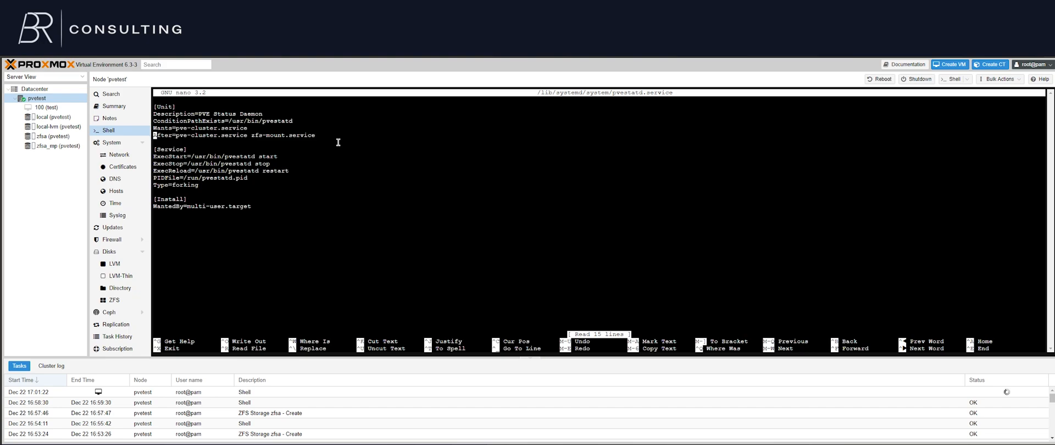
pyautogui.moveTo(227, 120)
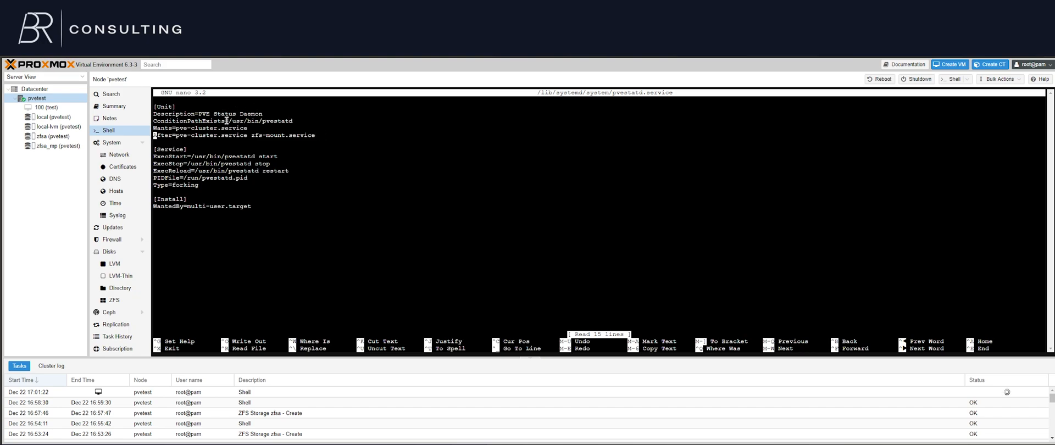
pyautogui.moveTo(287, 177)
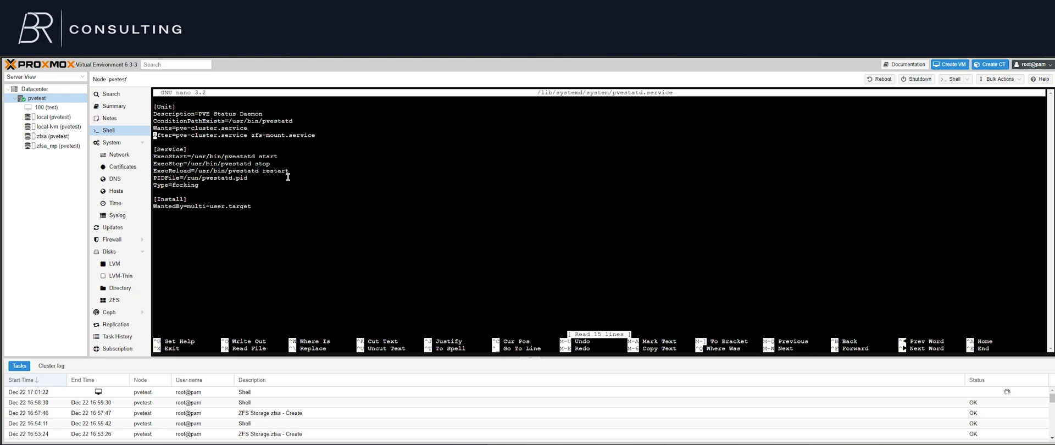
pyautogui.moveTo(454, 191)
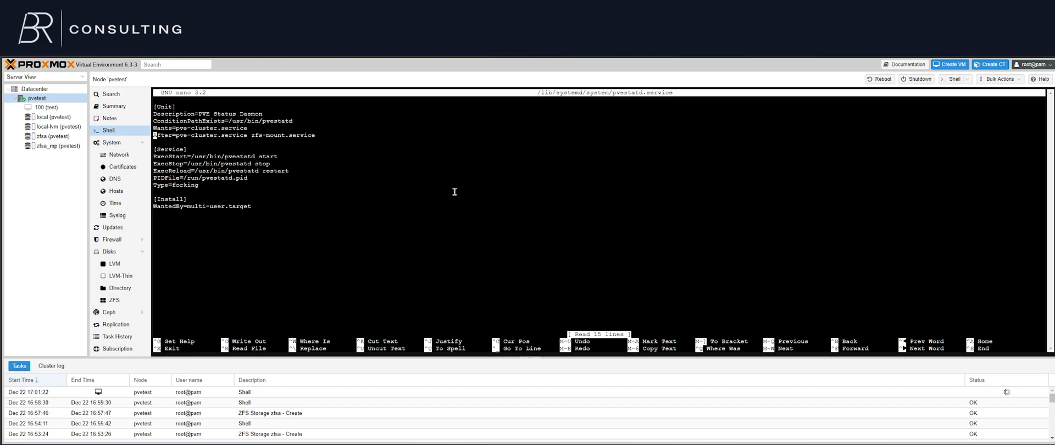
pyautogui.moveTo(357, 214)
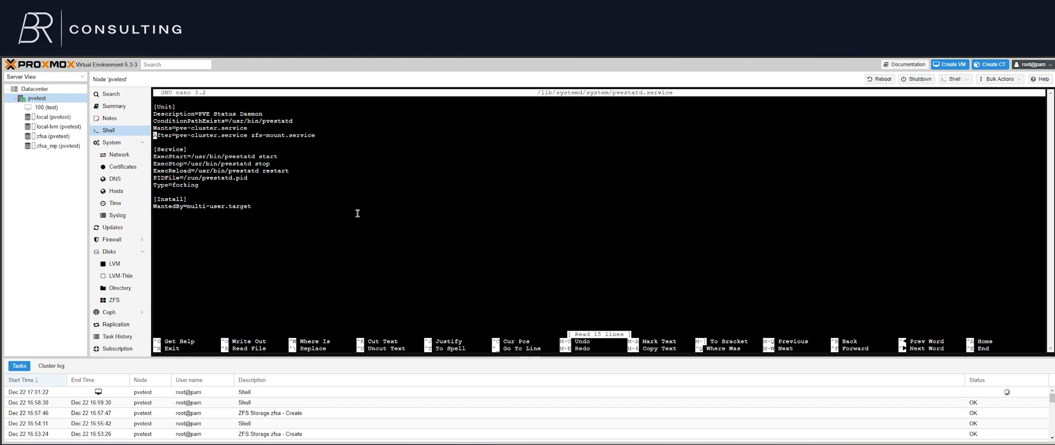
pyautogui.moveTo(284, 158)
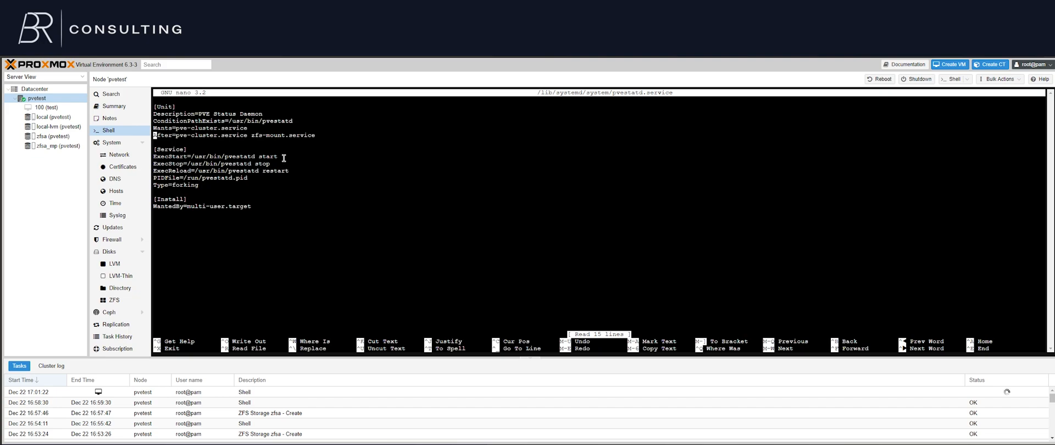
pyautogui.moveTo(286, 207)
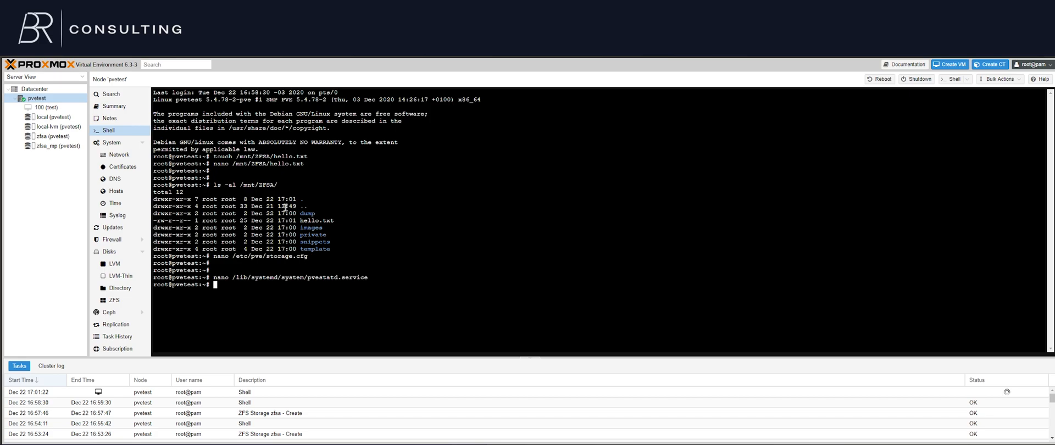
pyautogui.press('Return')
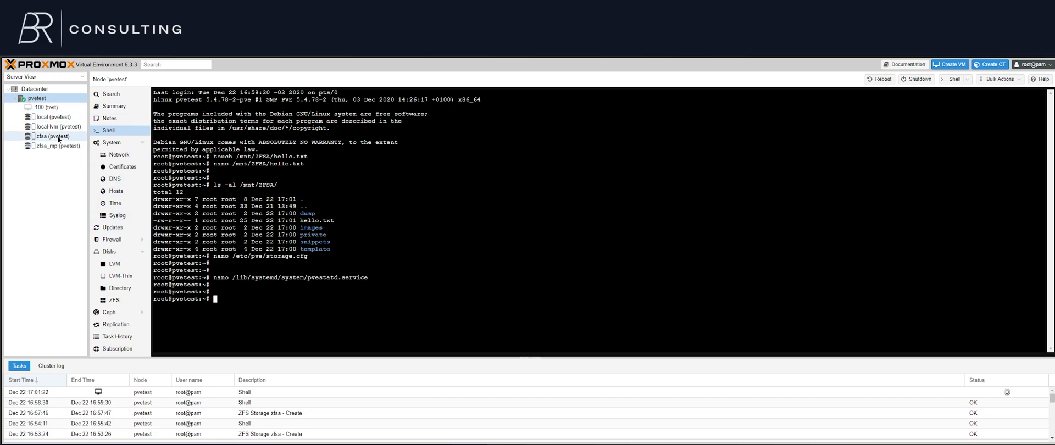
# Check the zfsa and zfsa_mp storages, then list target storages for VM 100's disk move.
pyautogui.click(51, 136)
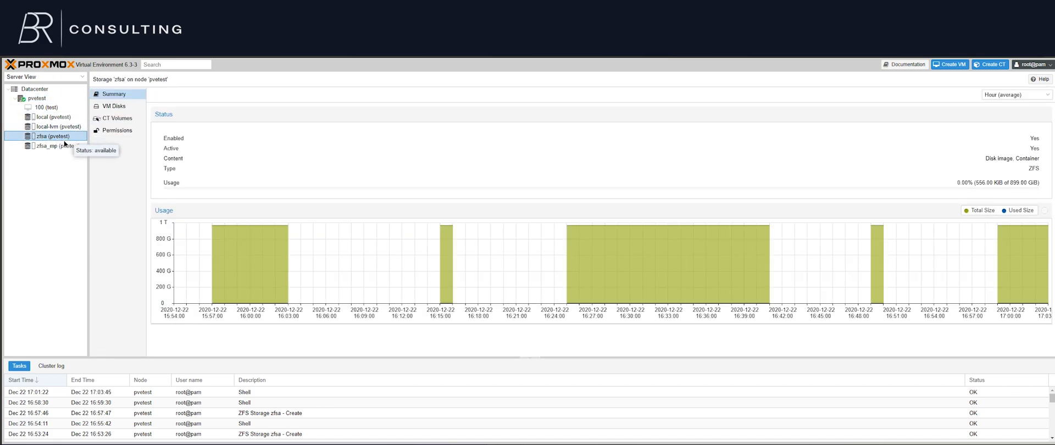
pyautogui.click(57, 146)
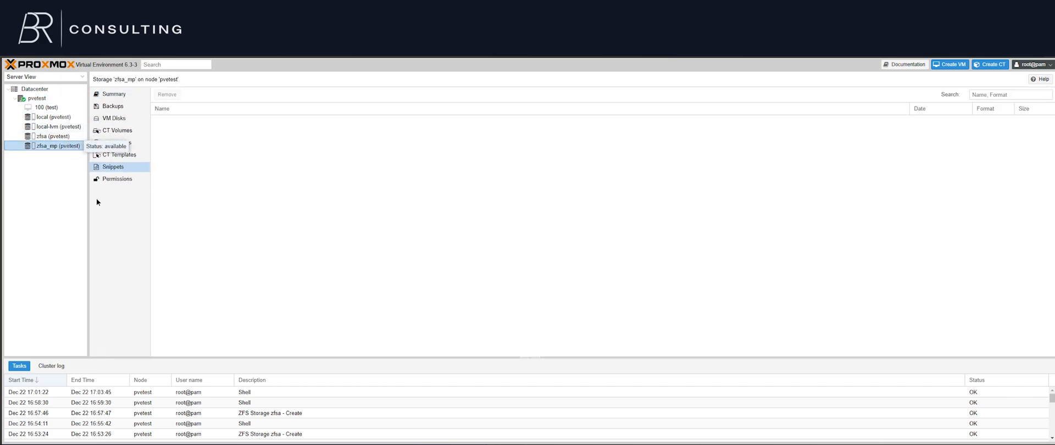
pyautogui.click(48, 107)
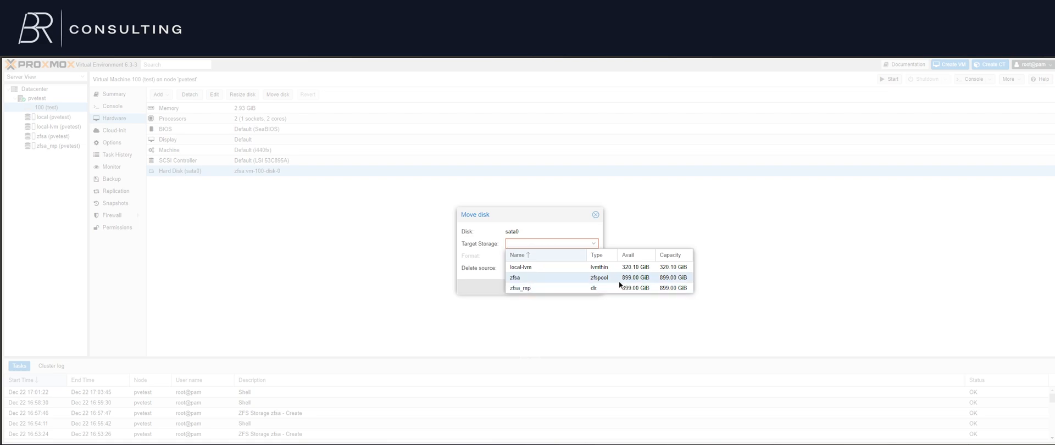
# Pick zfsa as target storage, then dismiss the Move disk dialog unmoved.
pyautogui.click(514, 277)
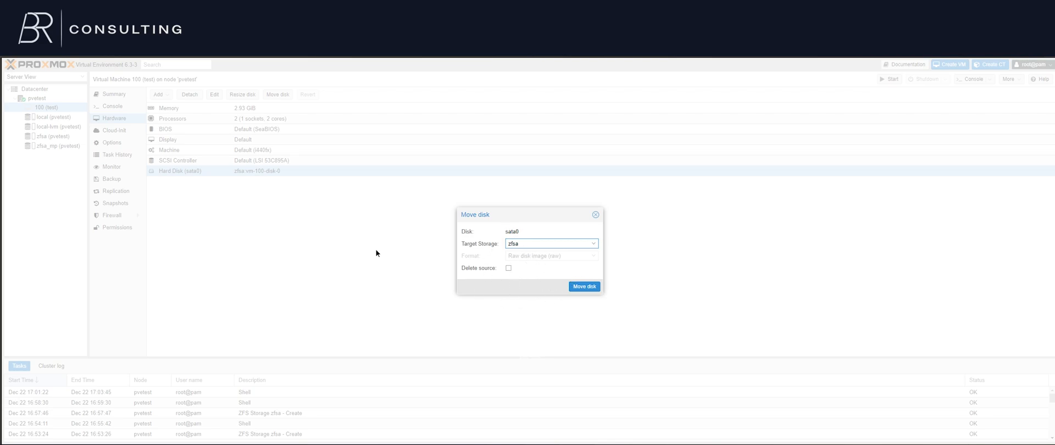
pyautogui.moveTo(393, 210)
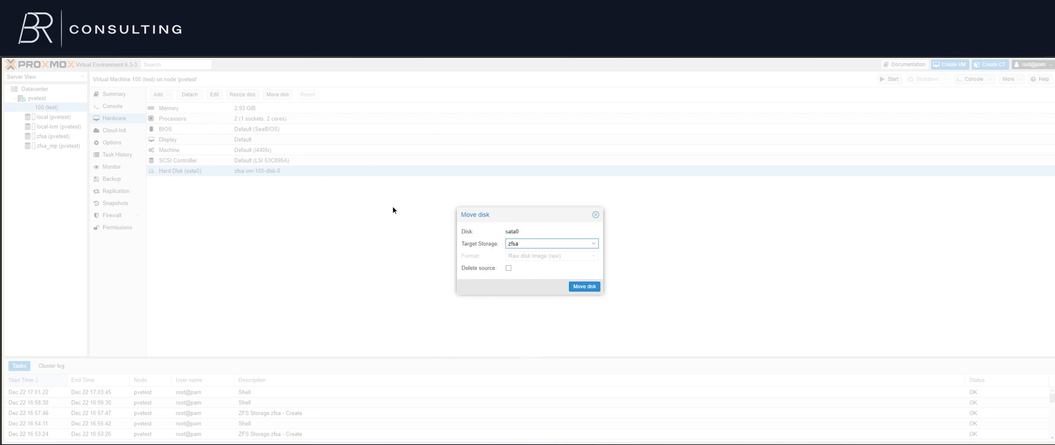
pyautogui.moveTo(426, 259)
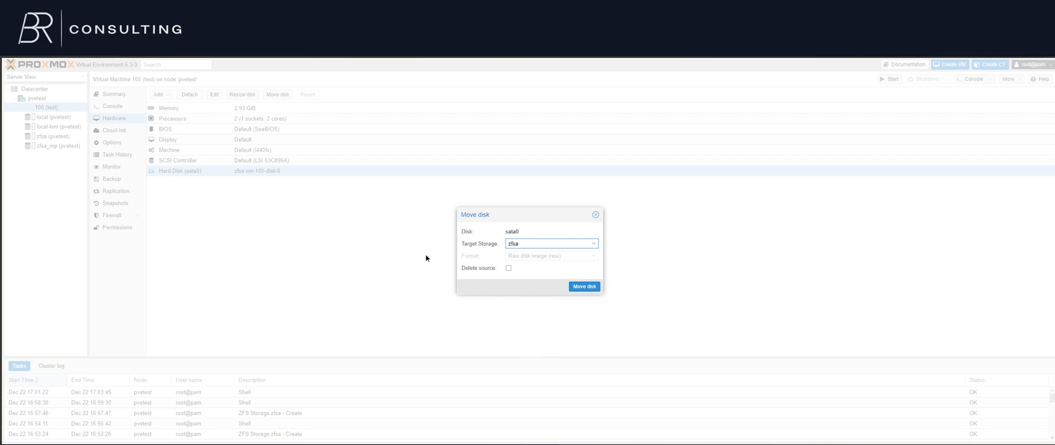
pyautogui.moveTo(580, 256)
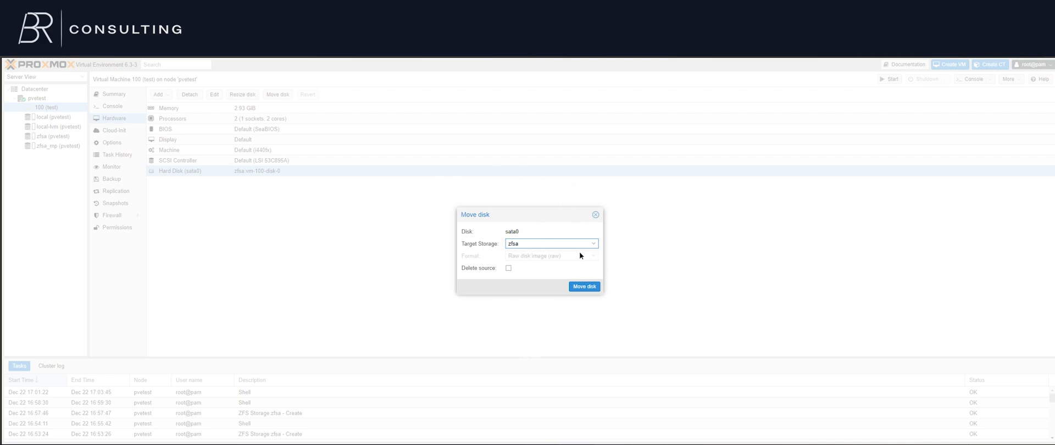
pyautogui.moveTo(594, 219)
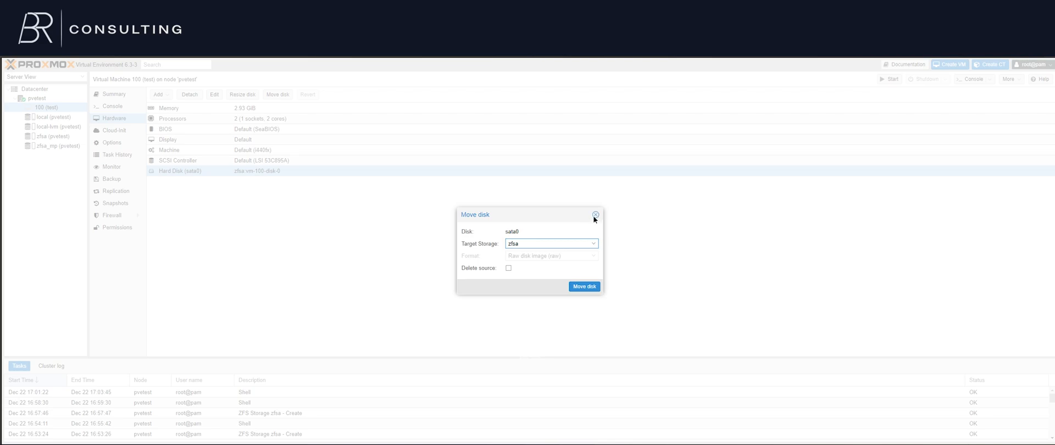
pyautogui.click(594, 215)
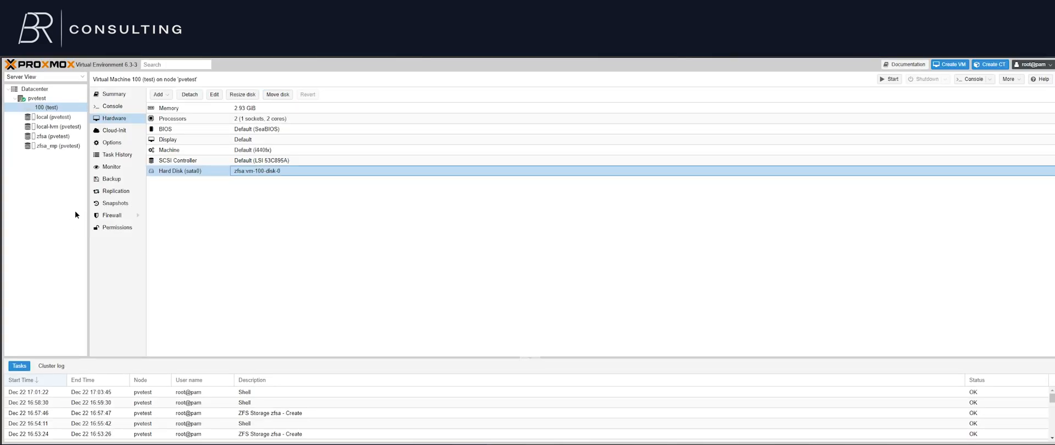